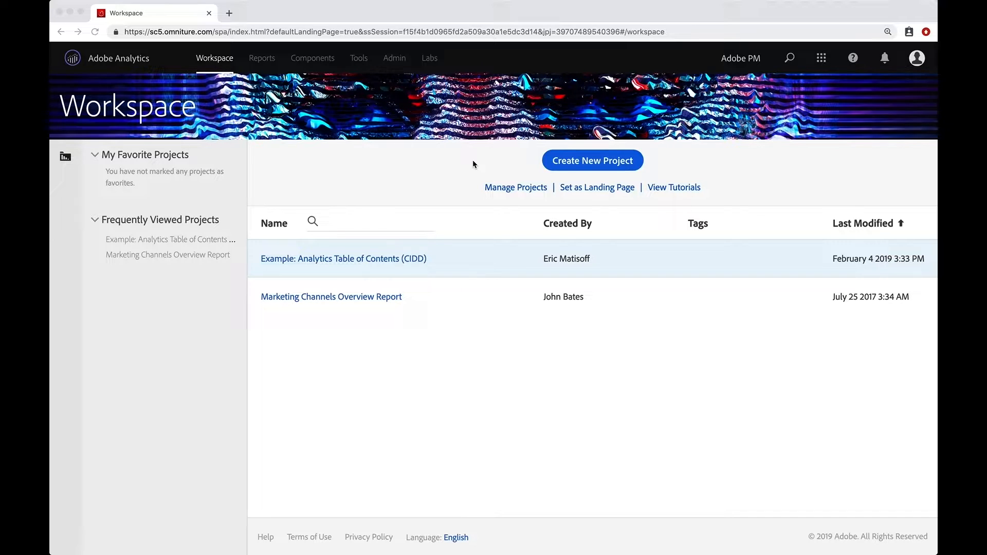
pyautogui.moveTo(363, 148)
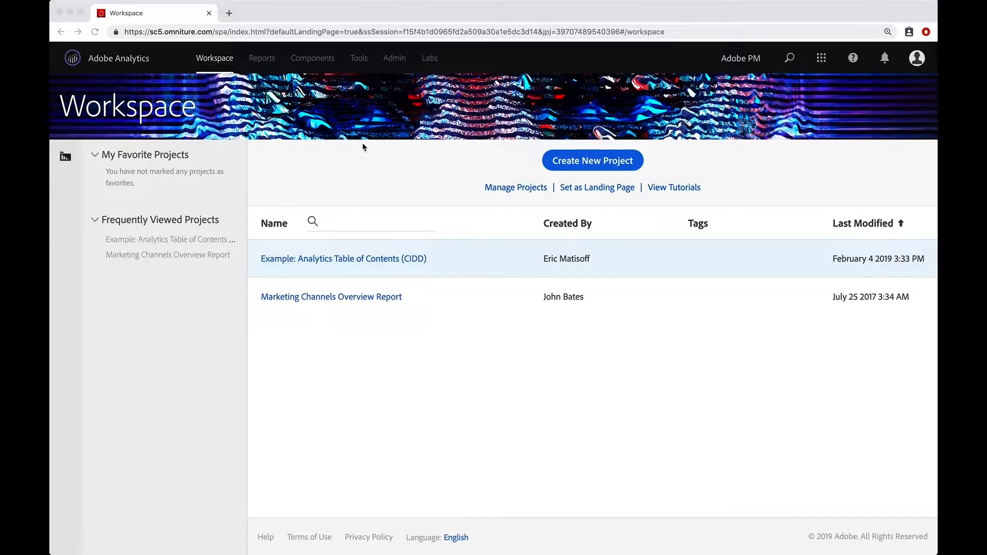
pyautogui.moveTo(204, 65)
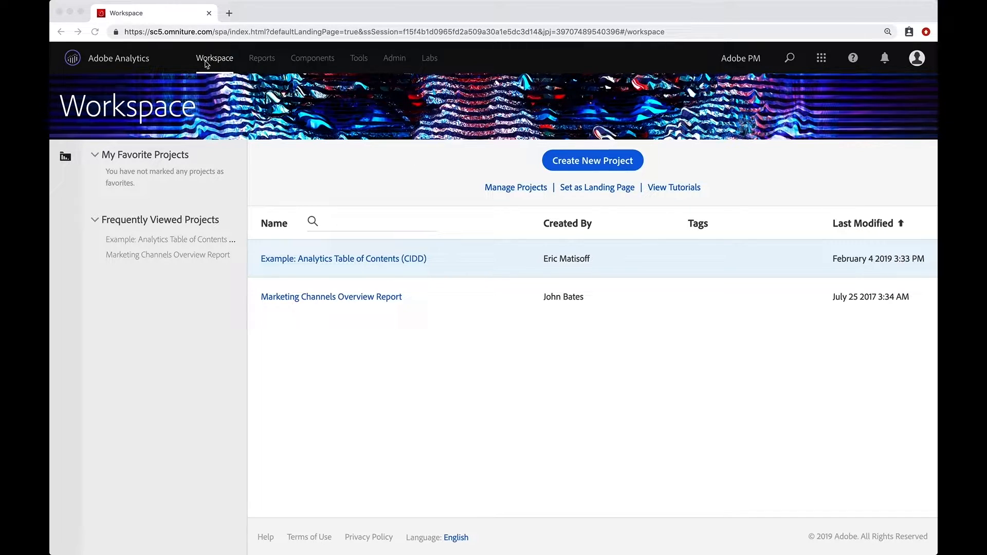
pyautogui.moveTo(221, 65)
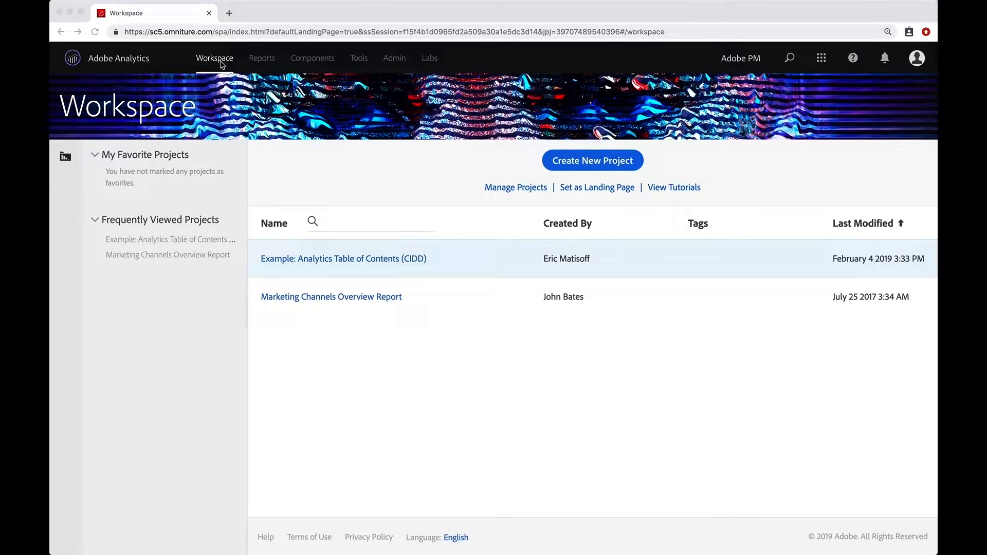
pyautogui.moveTo(353, 181)
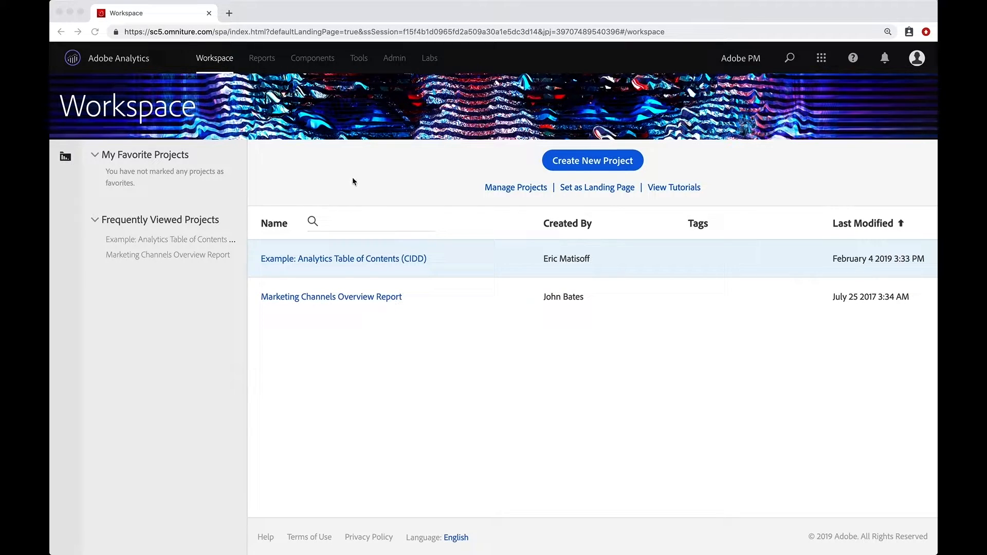
pyautogui.moveTo(531, 168)
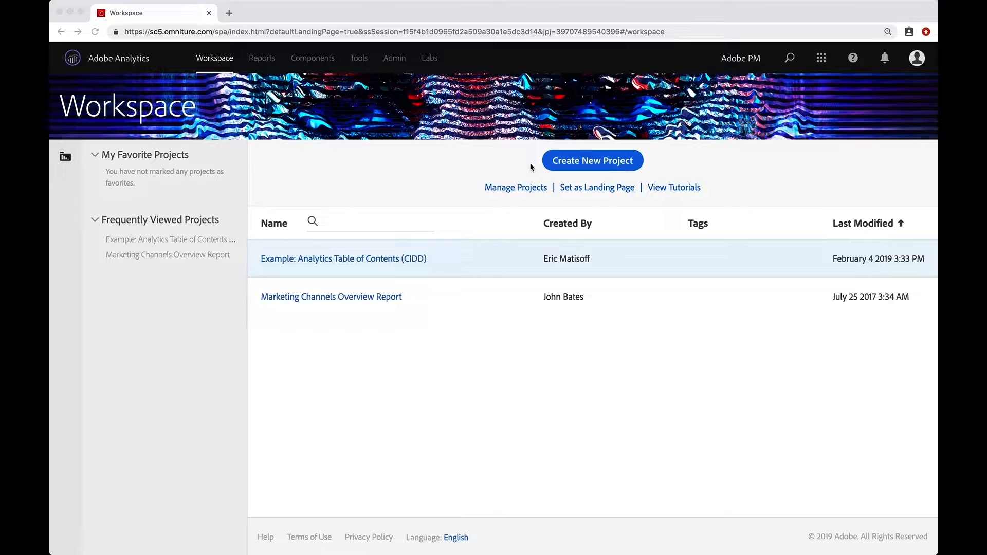
pyautogui.moveTo(449, 229)
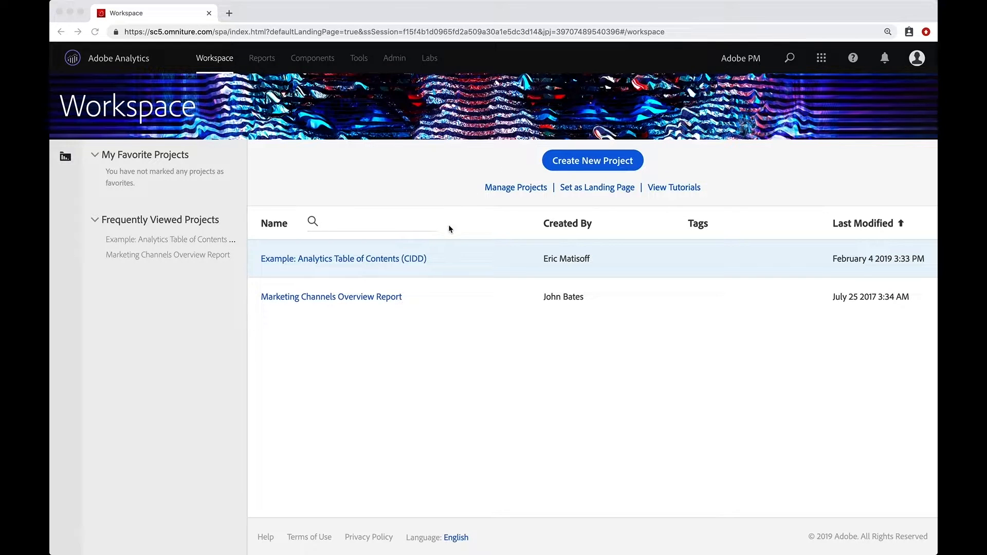
pyautogui.moveTo(447, 238)
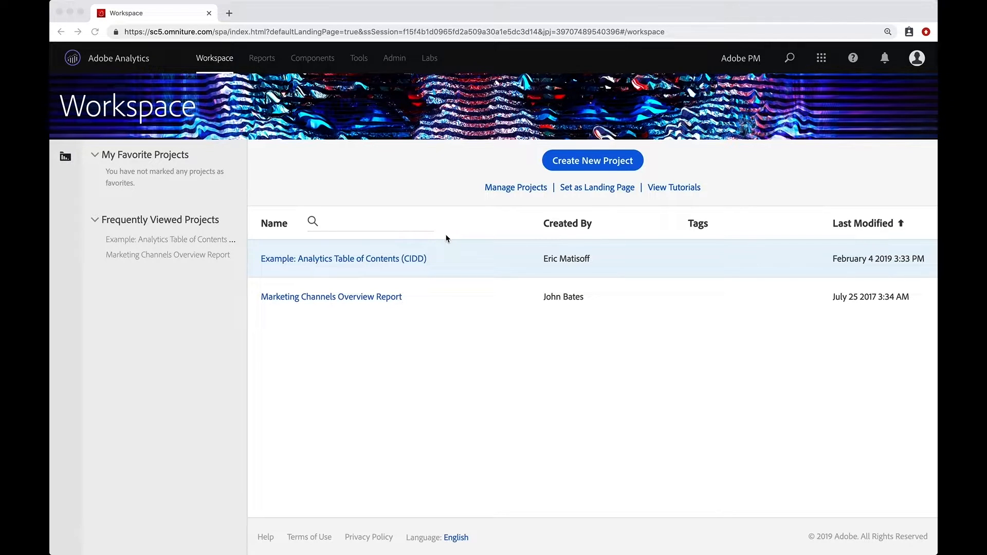
pyautogui.moveTo(555, 208)
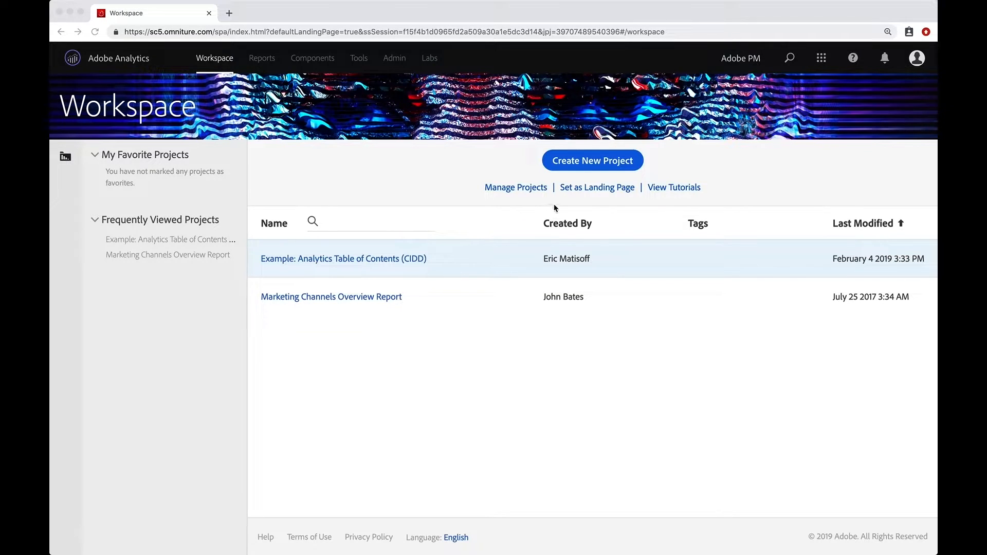
pyautogui.moveTo(591, 199)
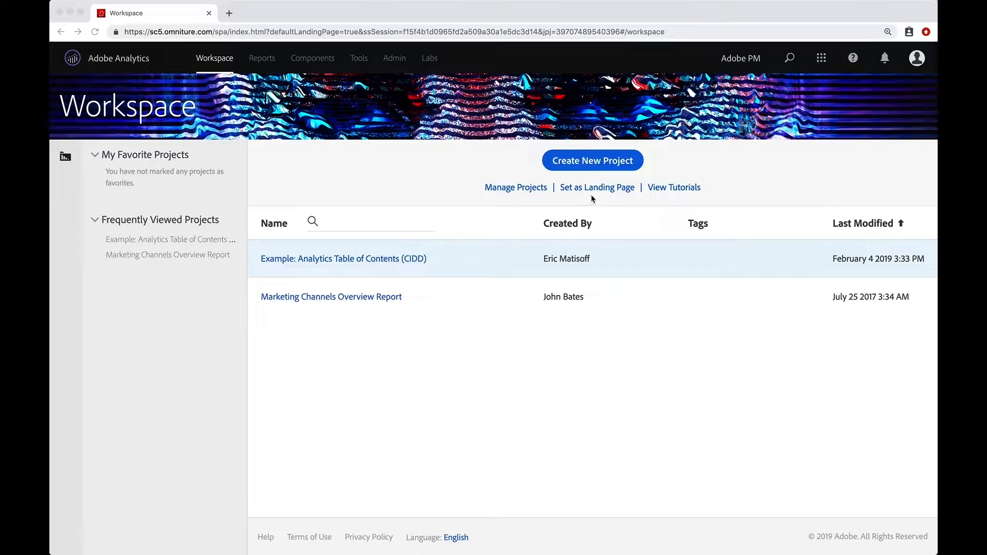
pyautogui.moveTo(618, 199)
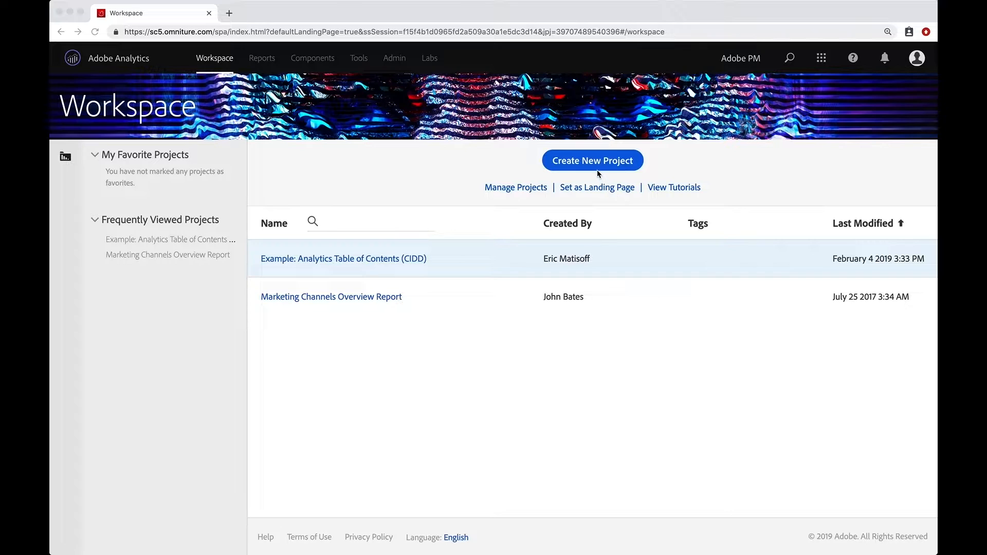
# - Start a new project to bring up the All Templates chooser
pyautogui.click(592, 160)
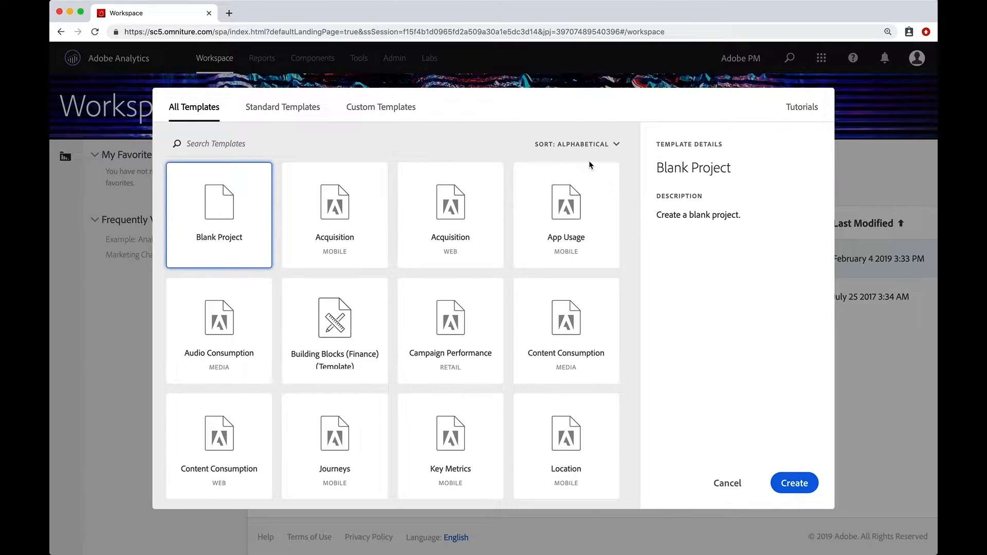
pyautogui.moveTo(573, 170)
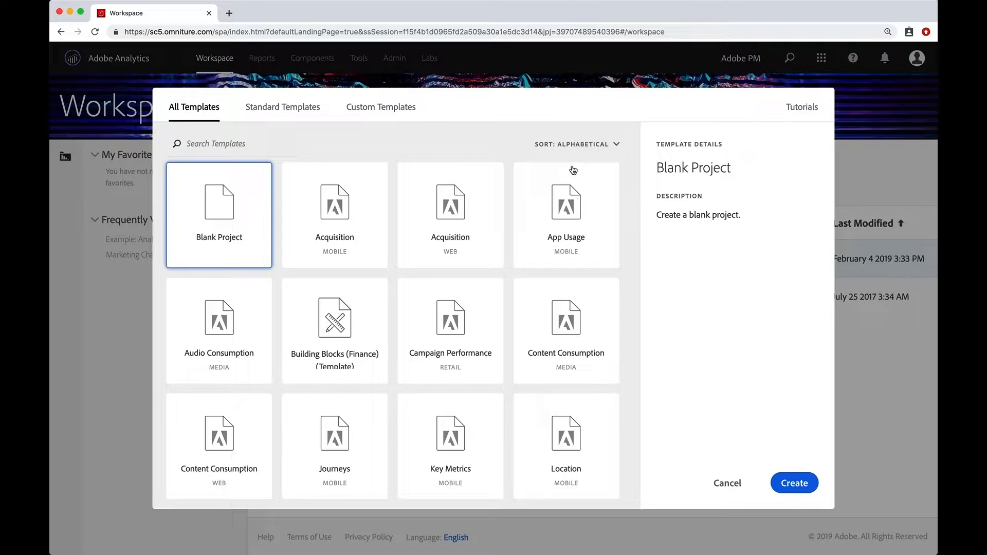
pyautogui.moveTo(427, 206)
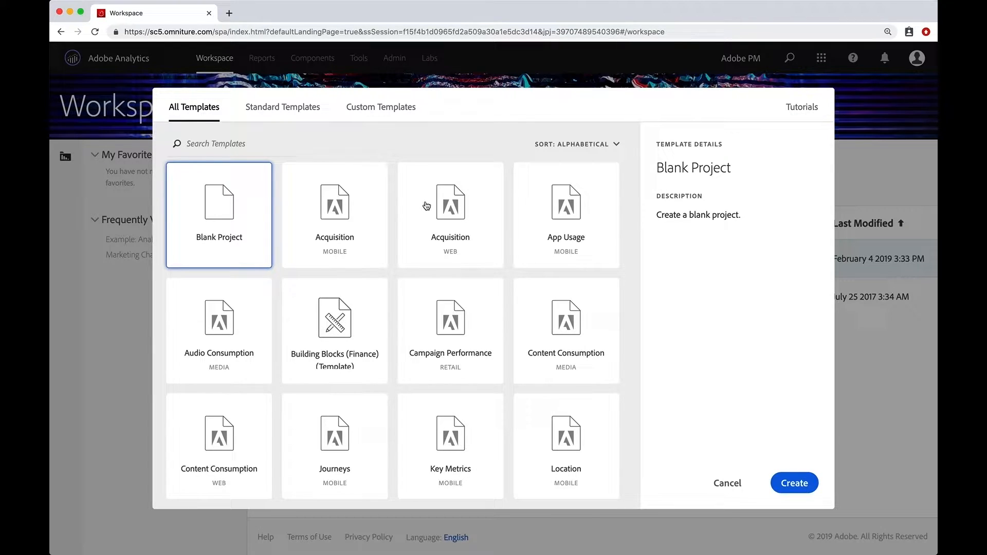
pyautogui.moveTo(233, 224)
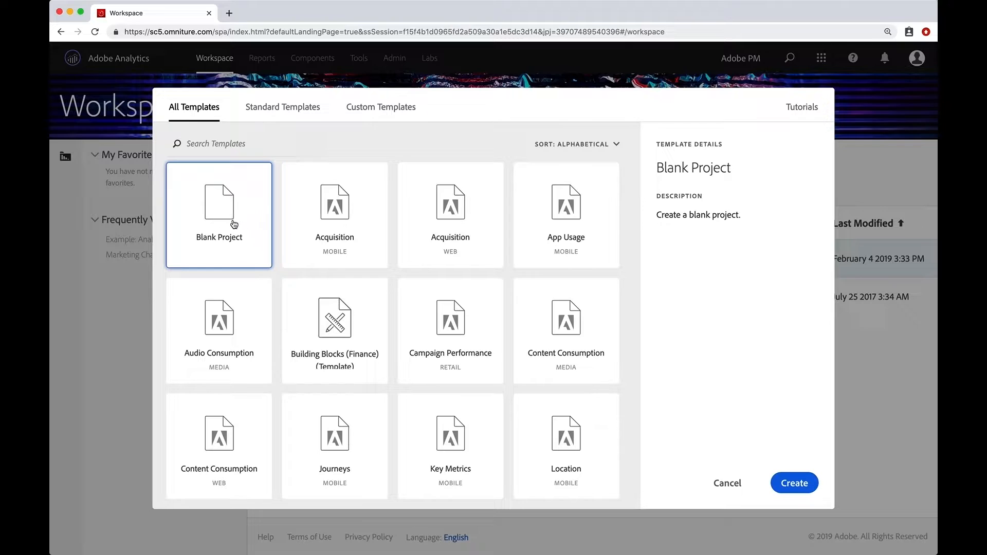
pyautogui.moveTo(185, 194)
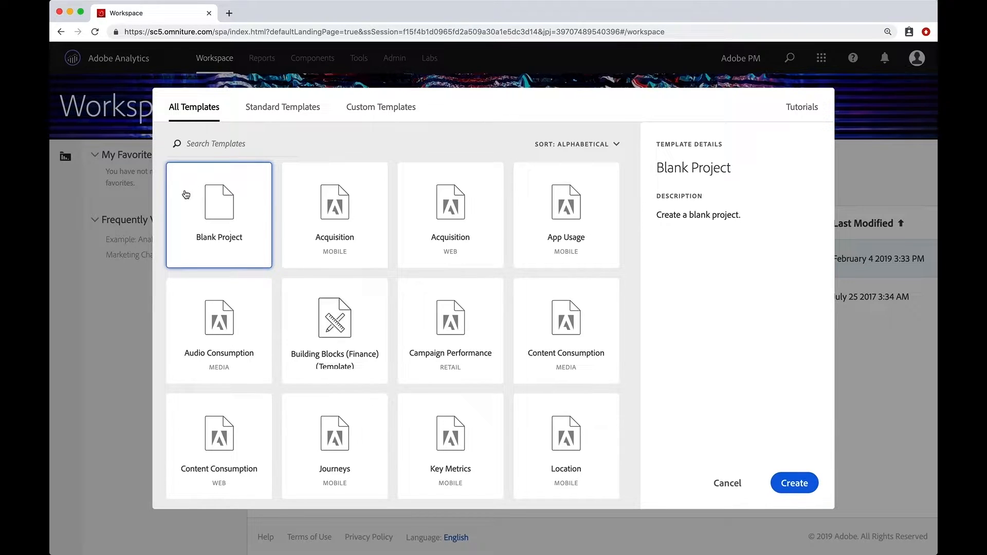
pyautogui.moveTo(235, 227)
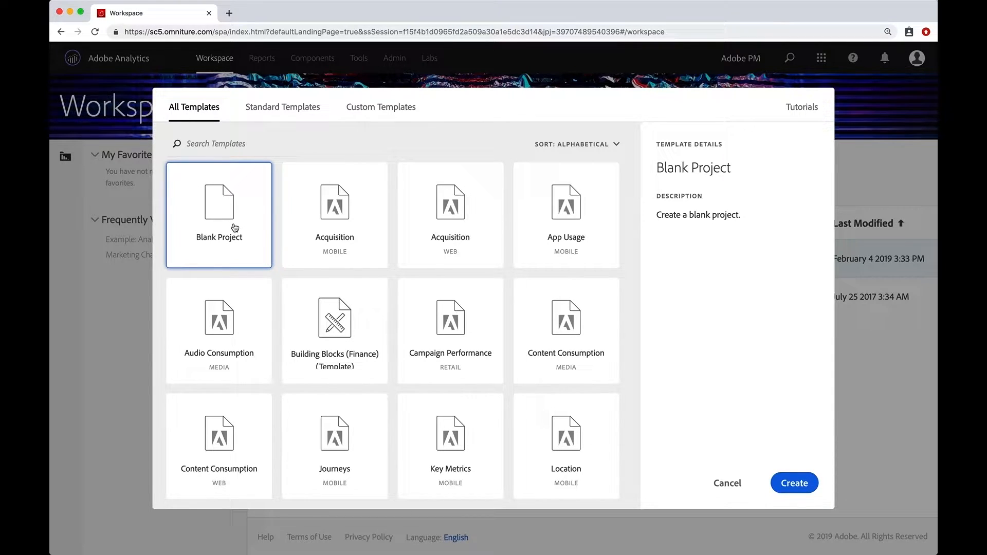
pyautogui.moveTo(297, 231)
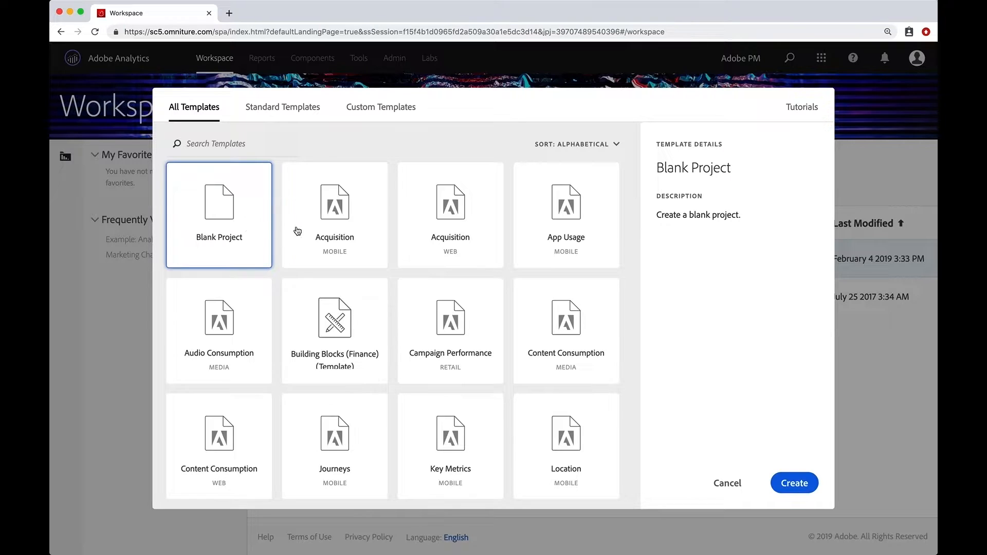
pyautogui.moveTo(452, 229)
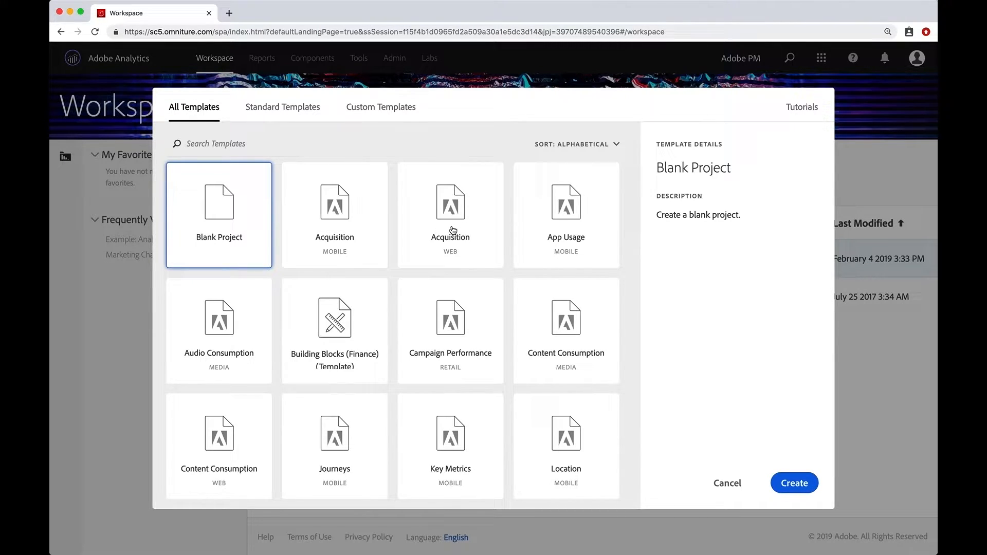
pyautogui.moveTo(301, 119)
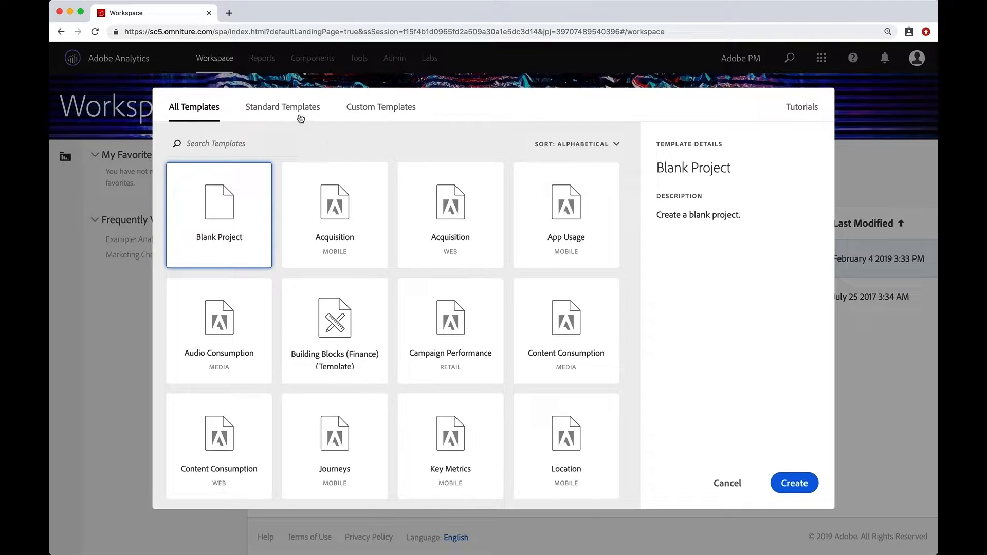
pyautogui.moveTo(373, 120)
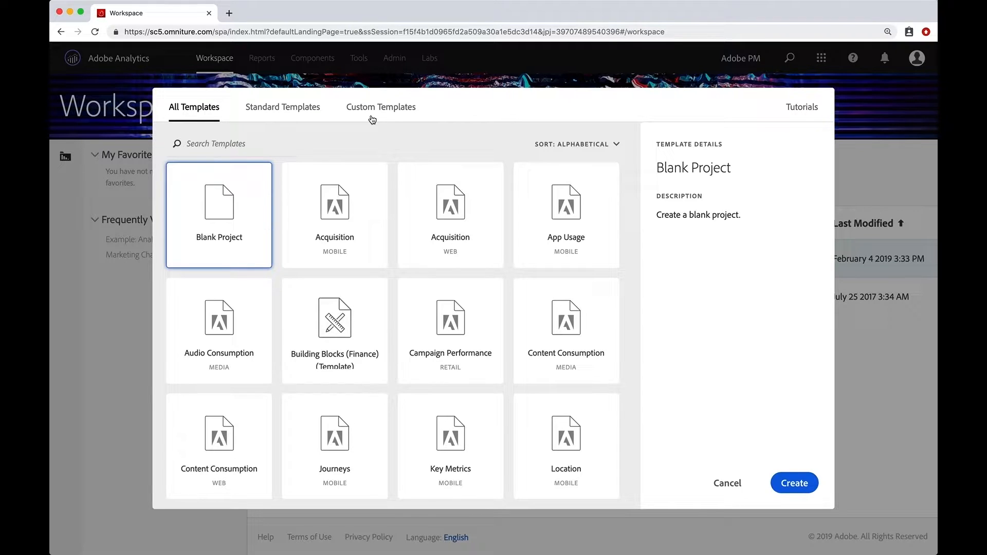
pyautogui.moveTo(372, 116)
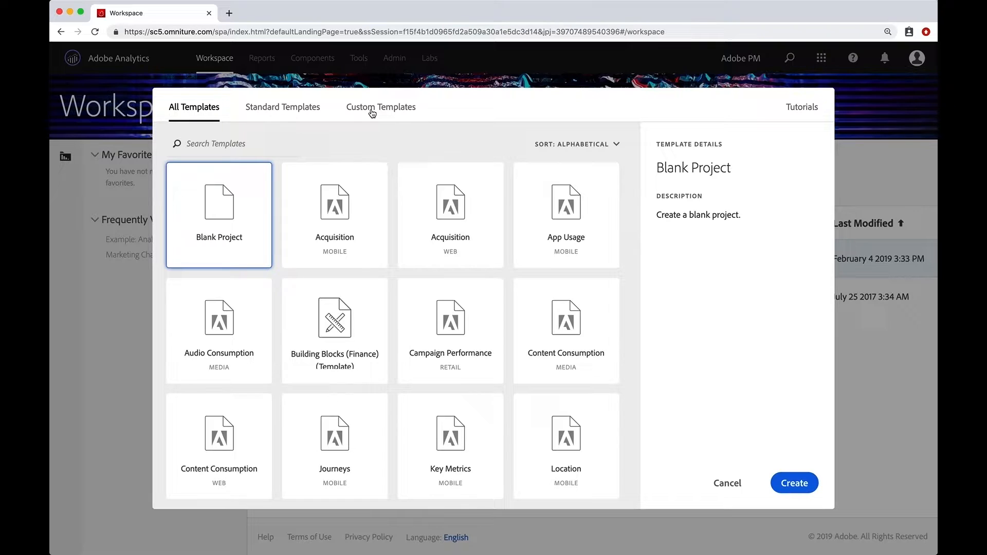
# - Filter the template chooser to custom templates, then to Standard Templates
pyautogui.click(381, 107)
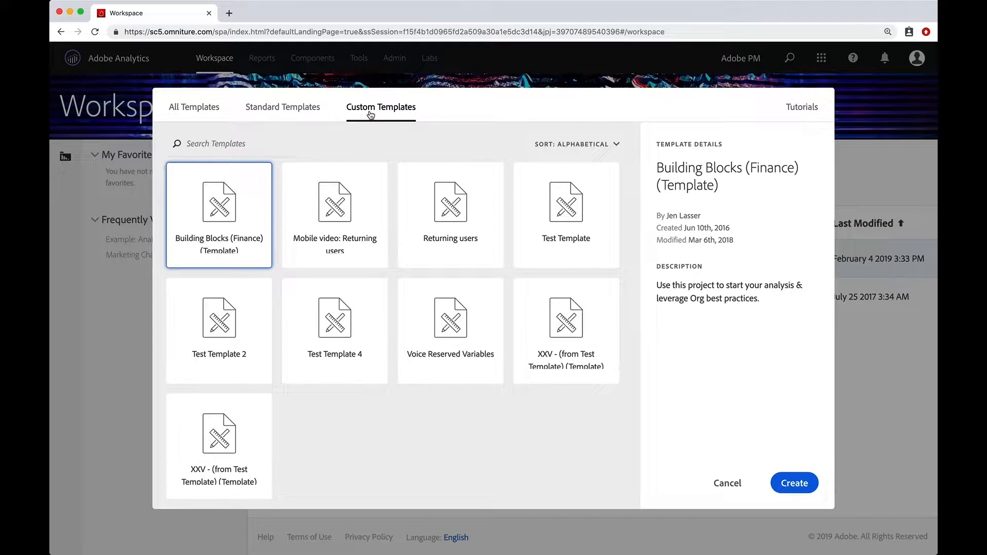
pyautogui.moveTo(292, 112)
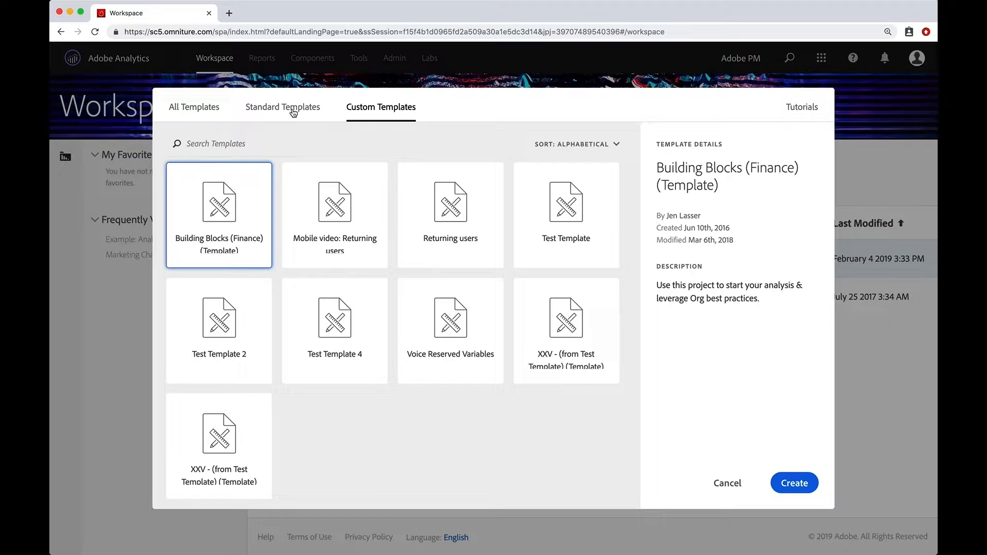
pyautogui.click(283, 107)
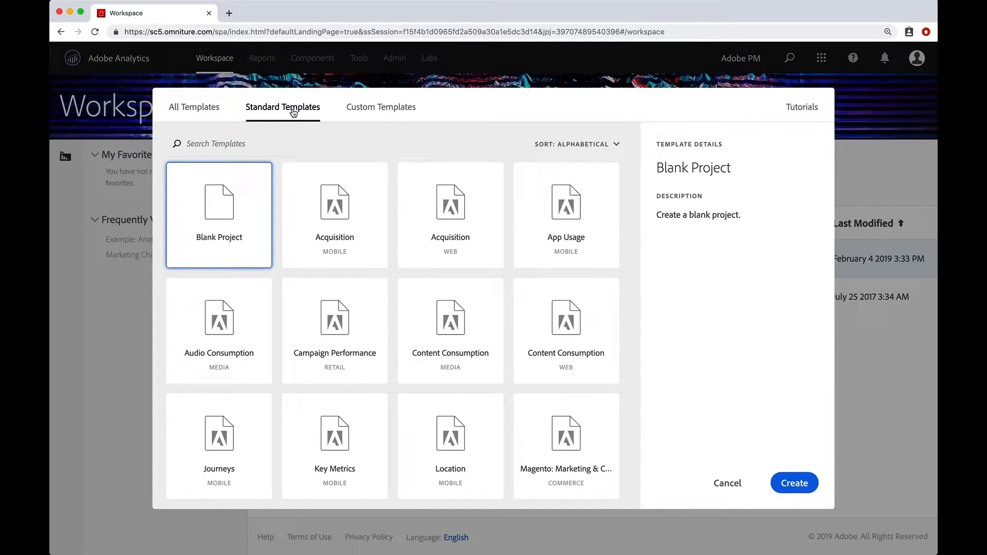
pyautogui.moveTo(248, 203)
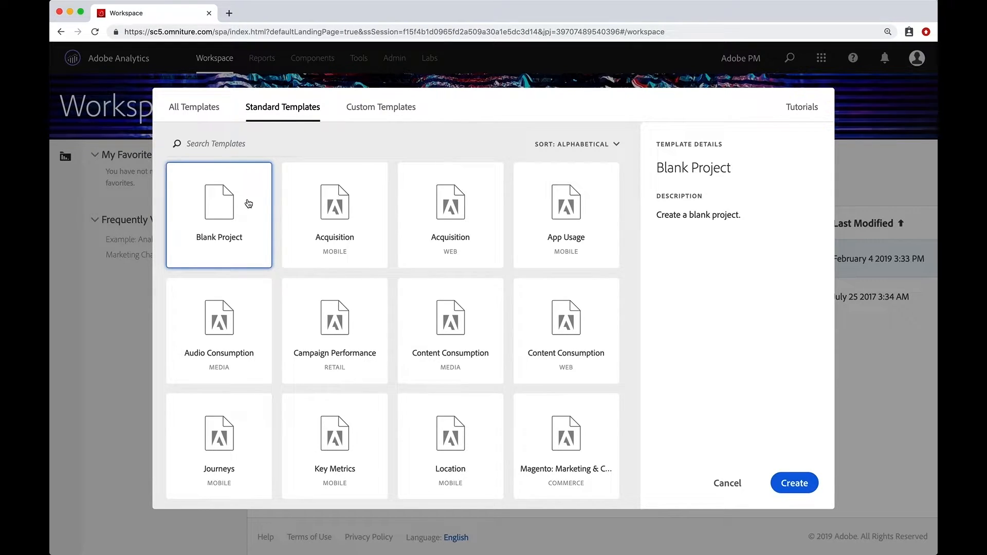
pyautogui.moveTo(534, 358)
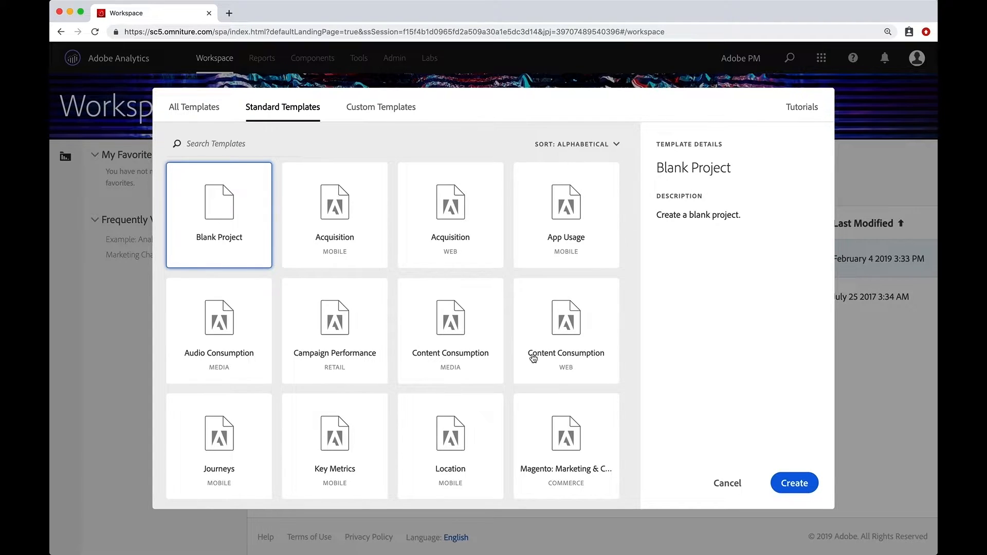
# - Create a Blank Project with an empty Freeform table and show the Project menu
pyautogui.click(794, 483)
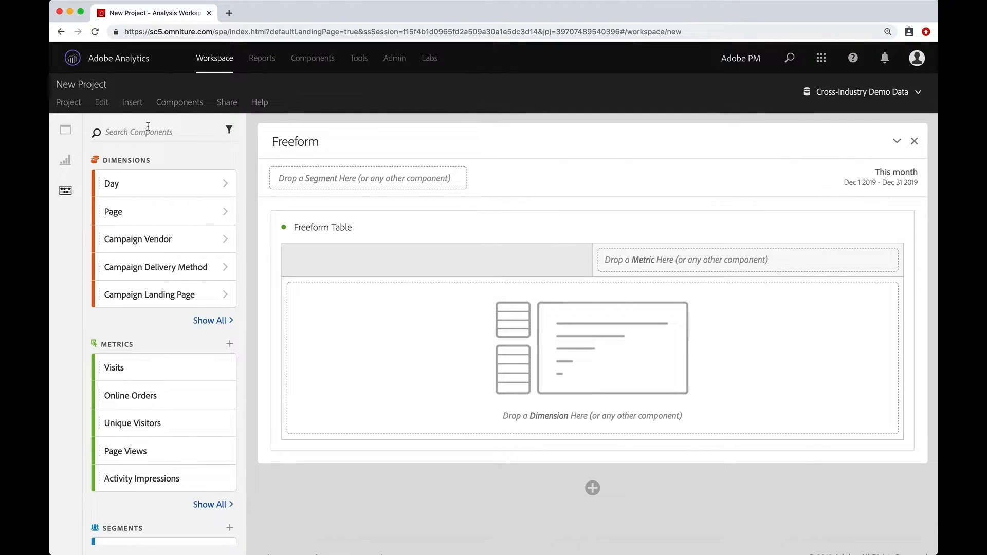
pyautogui.click(68, 102)
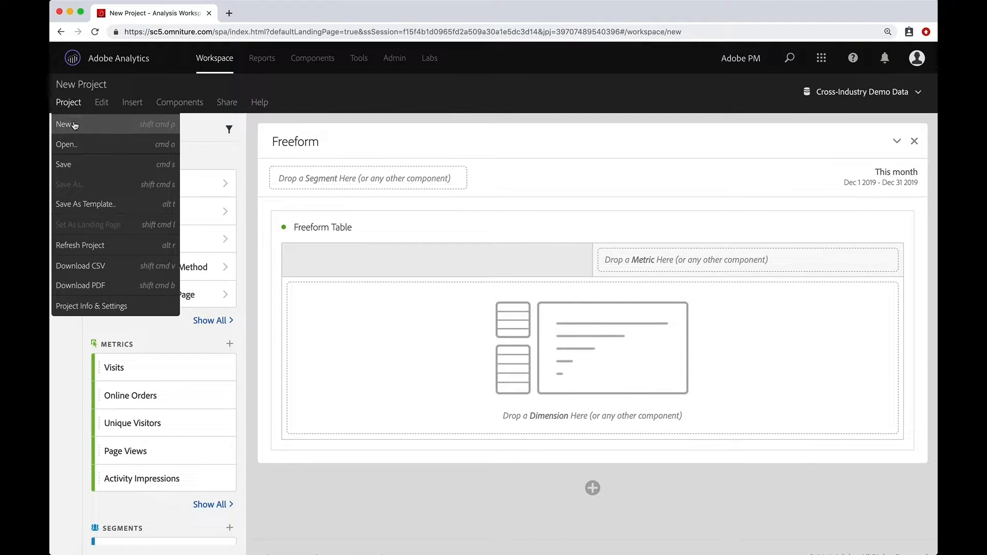
# - Save the blank project as 'My Basic Project'
pyautogui.click(63, 164)
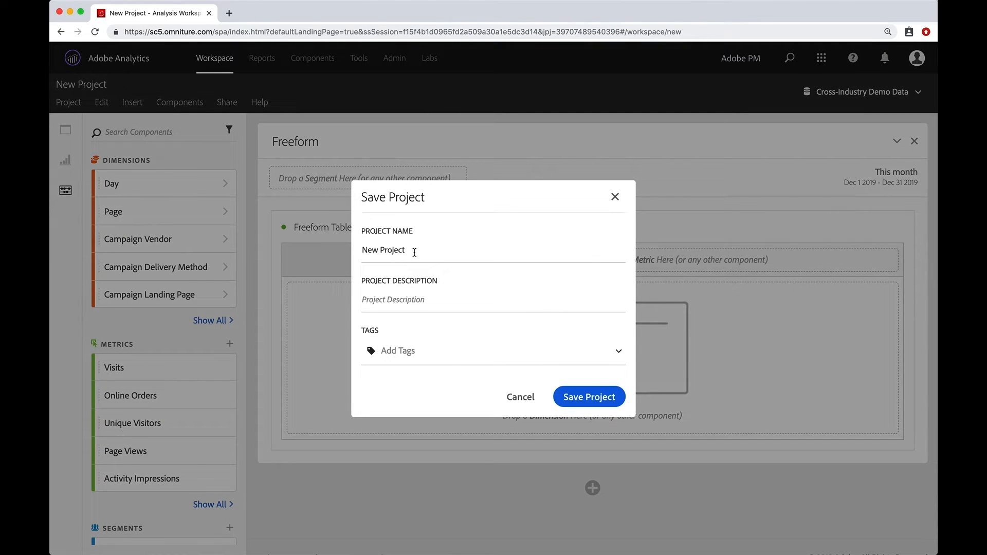
pyautogui.write('My Basic Project')
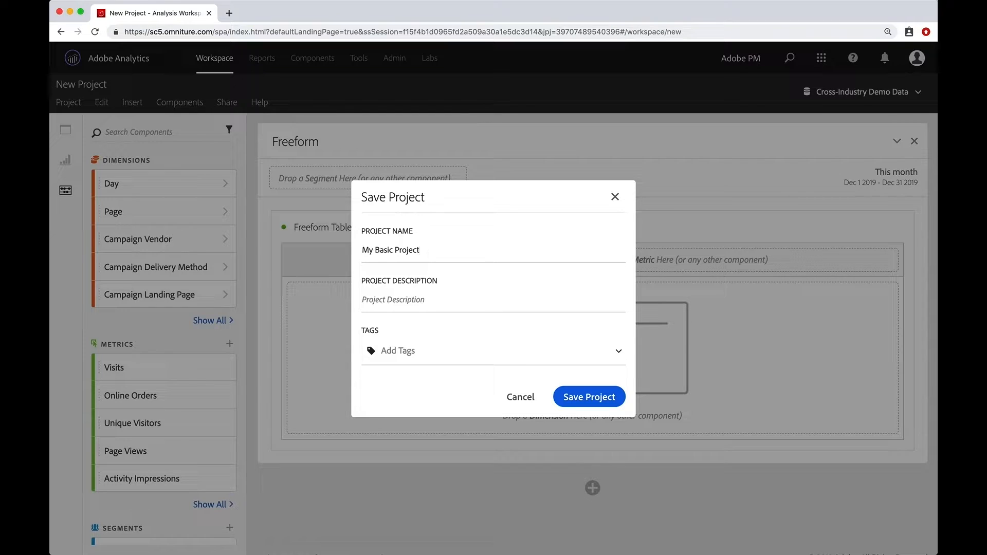
pyautogui.click(588, 396)
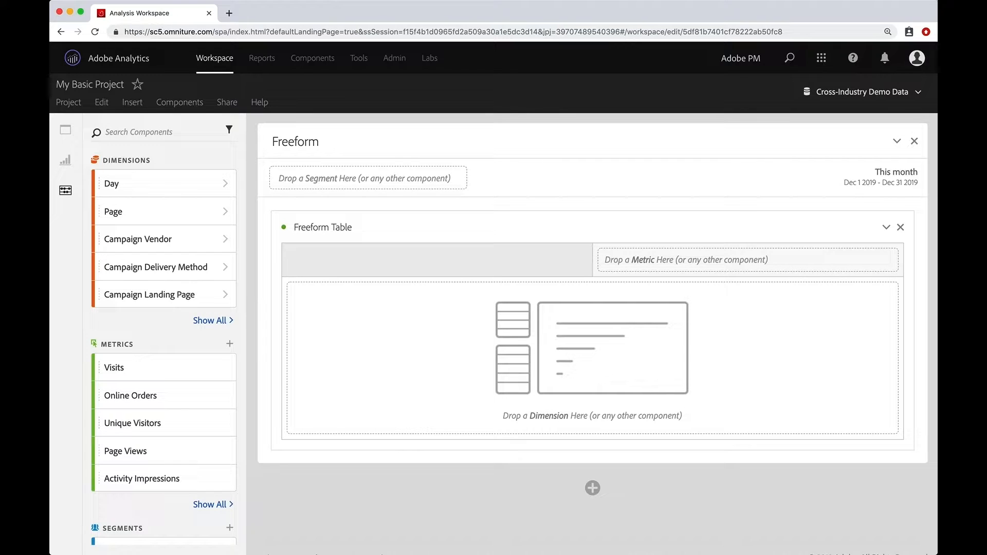
pyautogui.moveTo(362, 252)
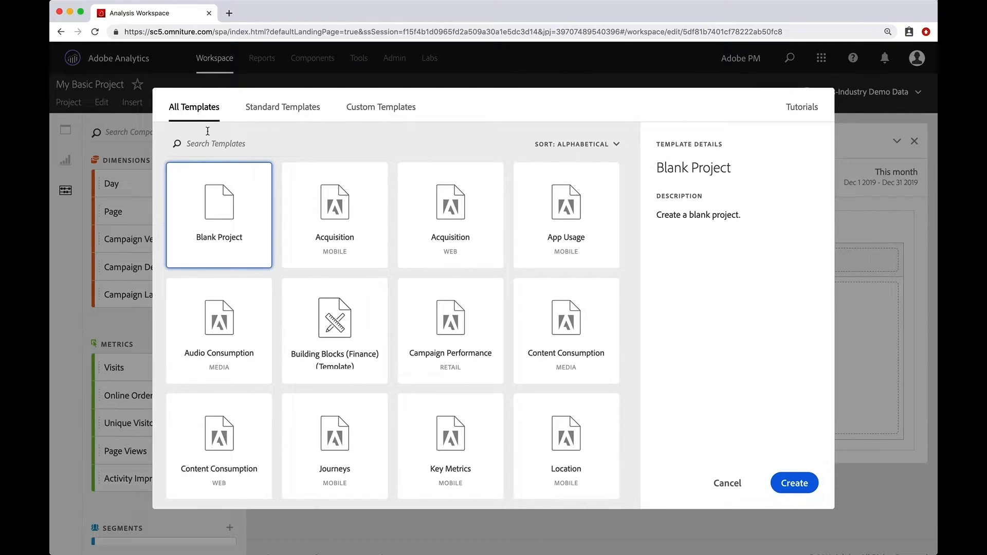
# - Create a project from the standard Content Consumption (Web) template
pyautogui.click(283, 107)
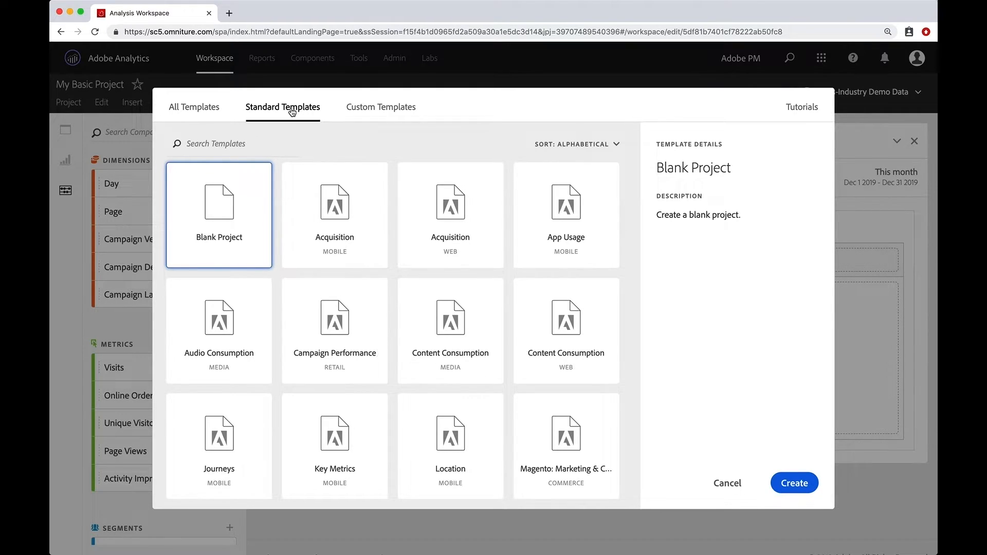
pyautogui.moveTo(455, 289)
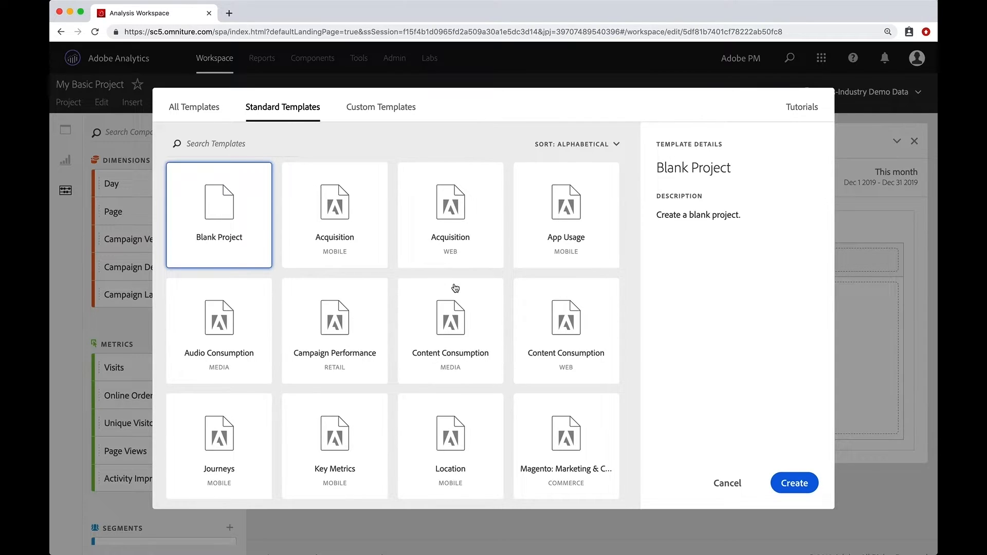
pyautogui.moveTo(569, 340)
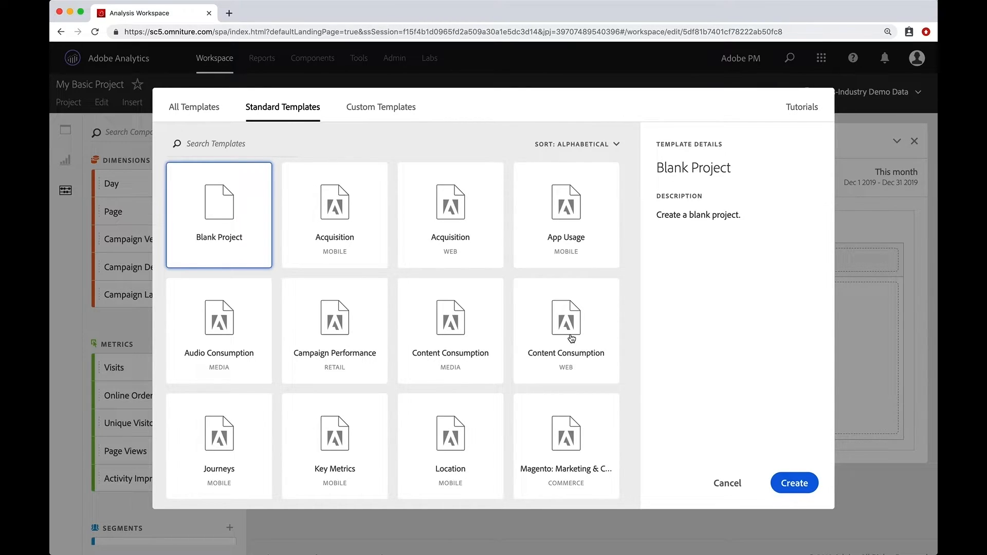
pyautogui.click(566, 330)
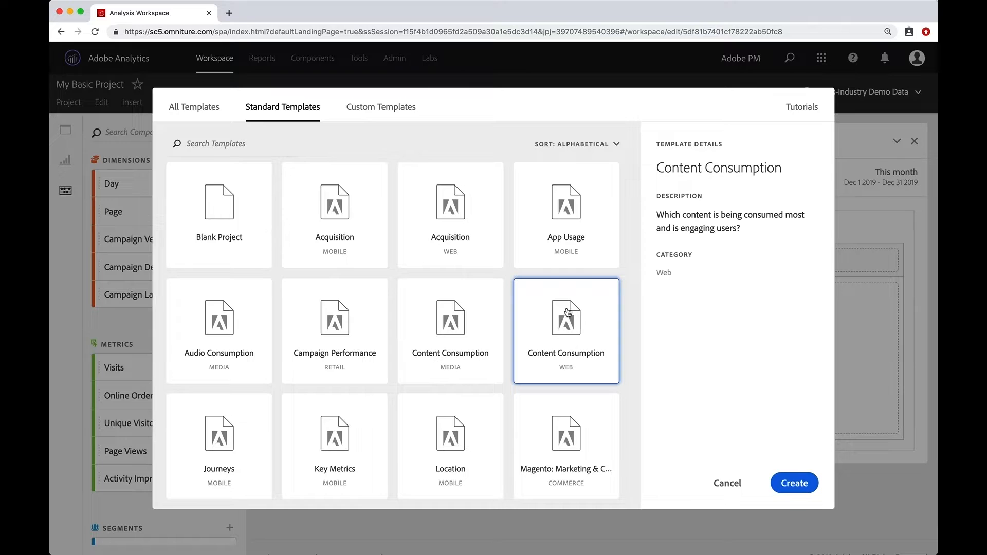
pyautogui.scroll(-3)
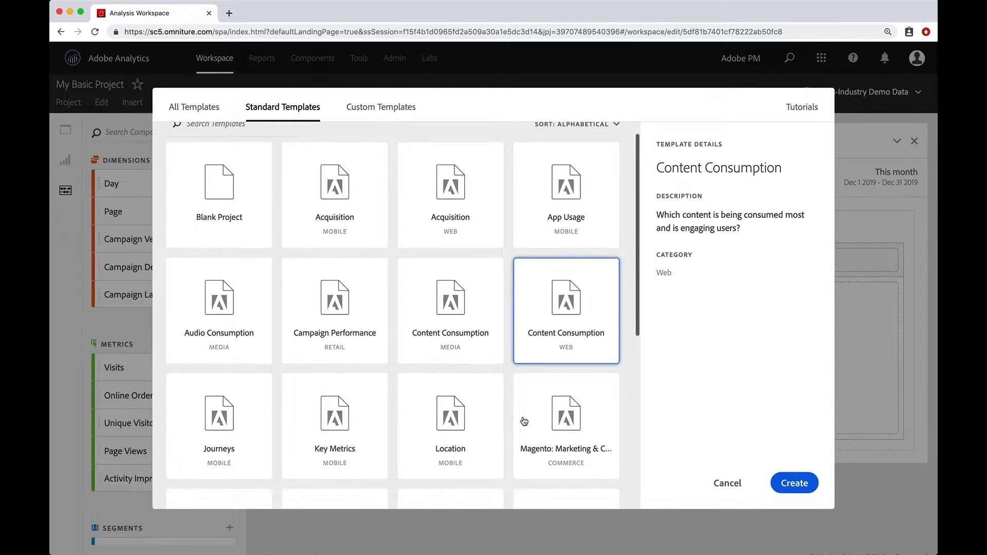
pyautogui.scroll(-3)
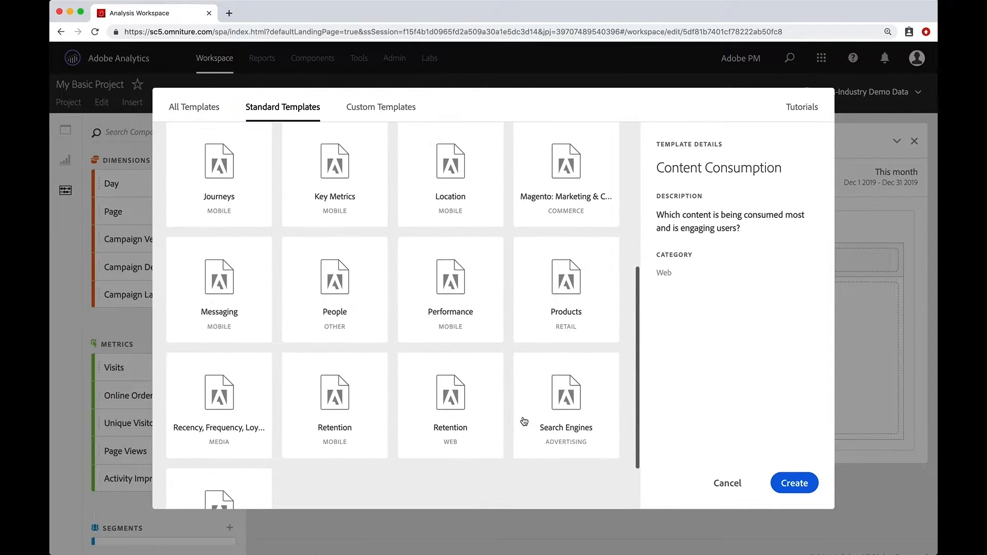
pyautogui.scroll(3)
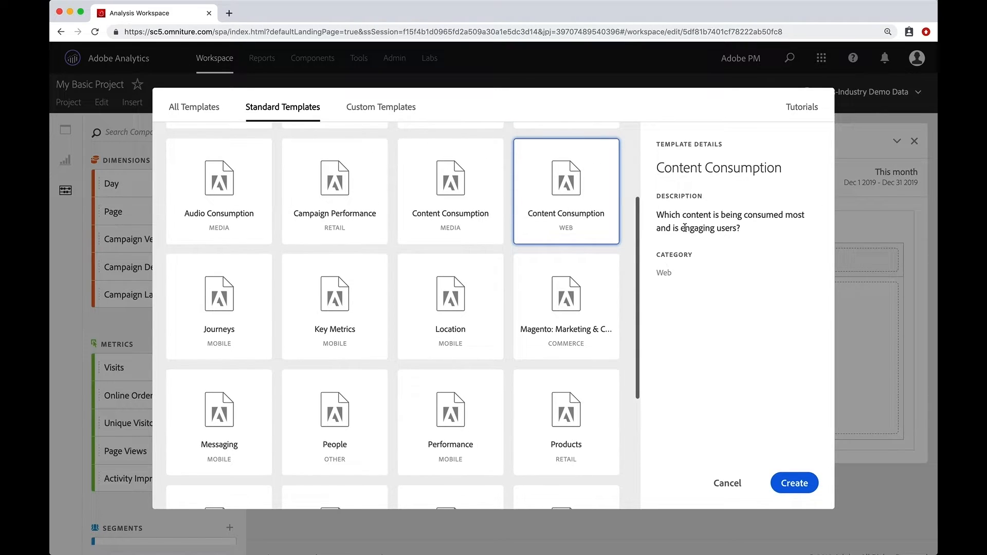
pyautogui.moveTo(633, 239)
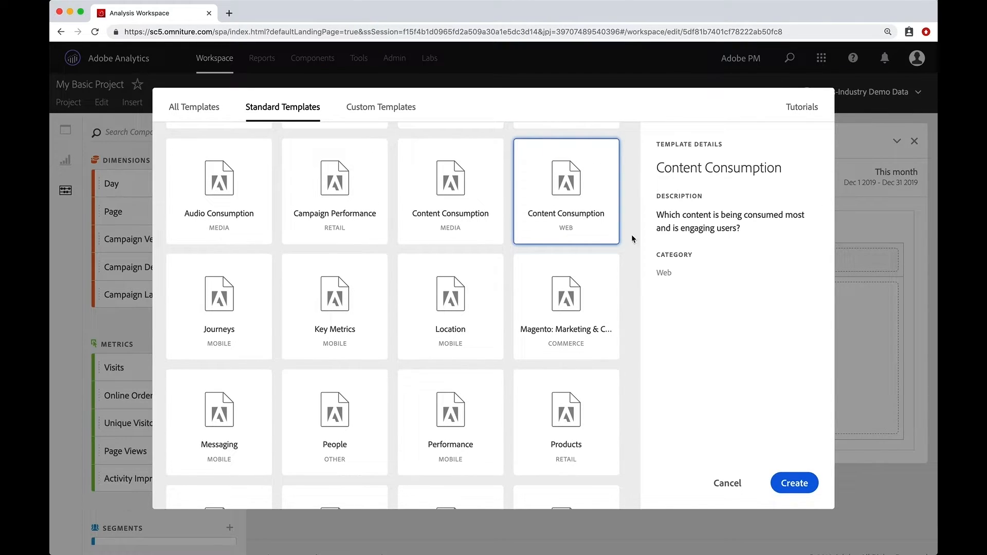
pyautogui.scroll(3)
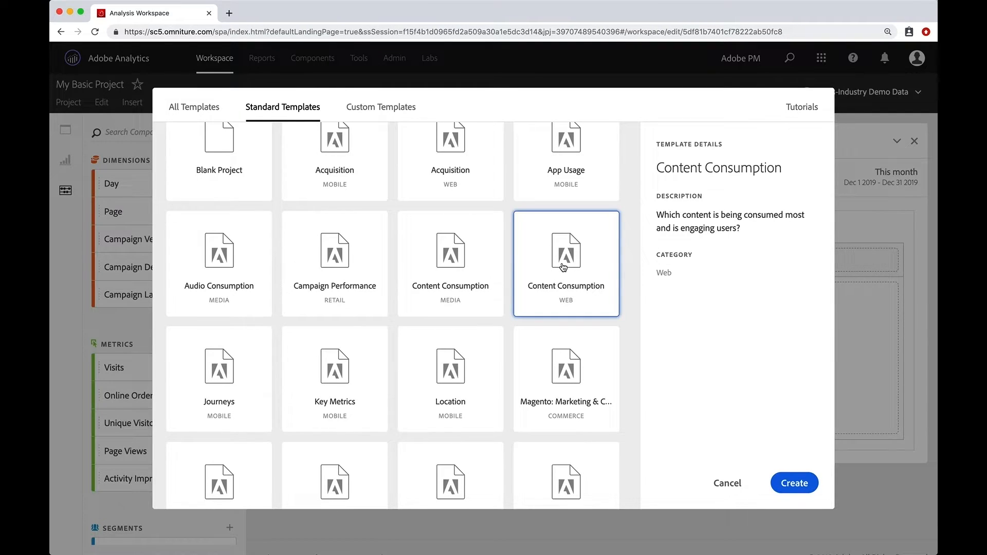
pyautogui.moveTo(774, 468)
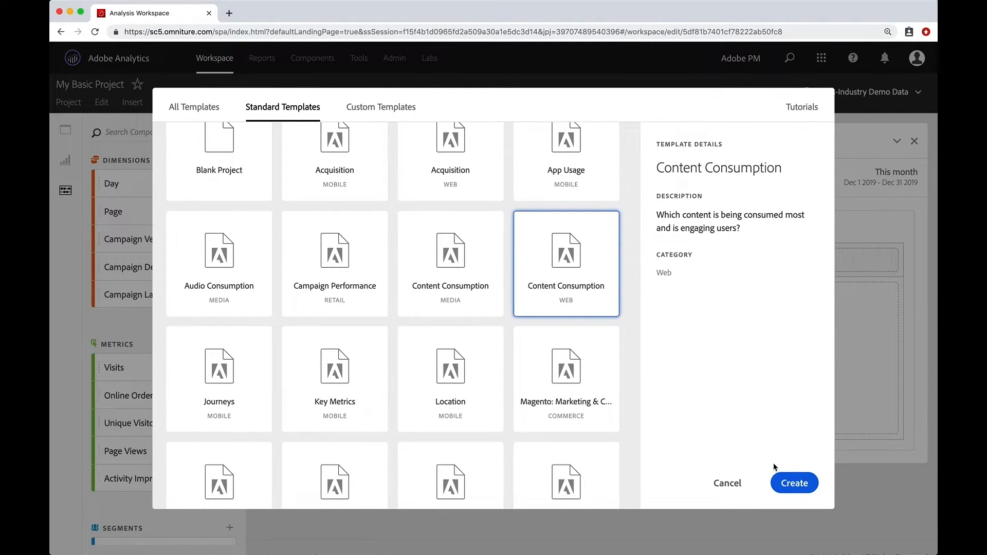
pyautogui.click(794, 483)
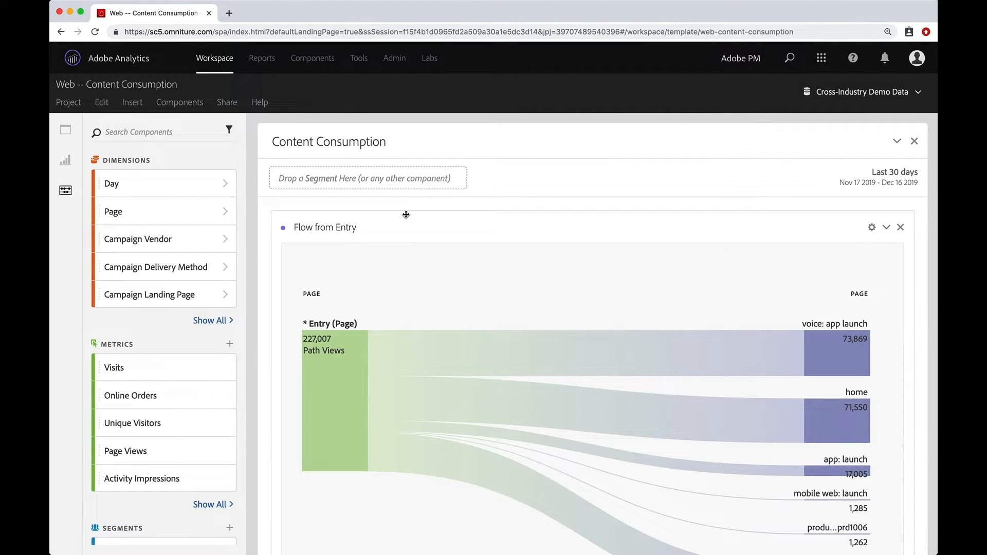
pyautogui.scroll(-3)
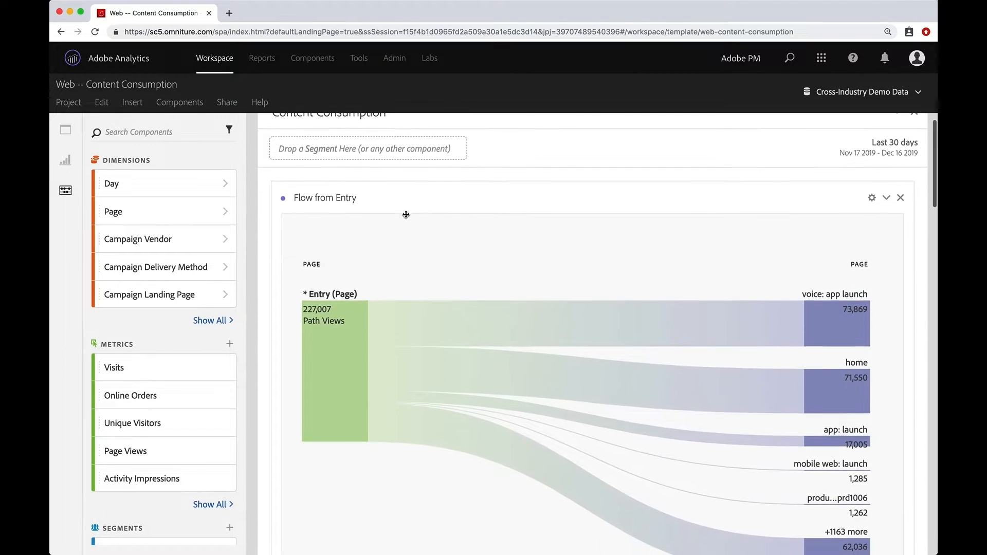
pyautogui.scroll(-3)
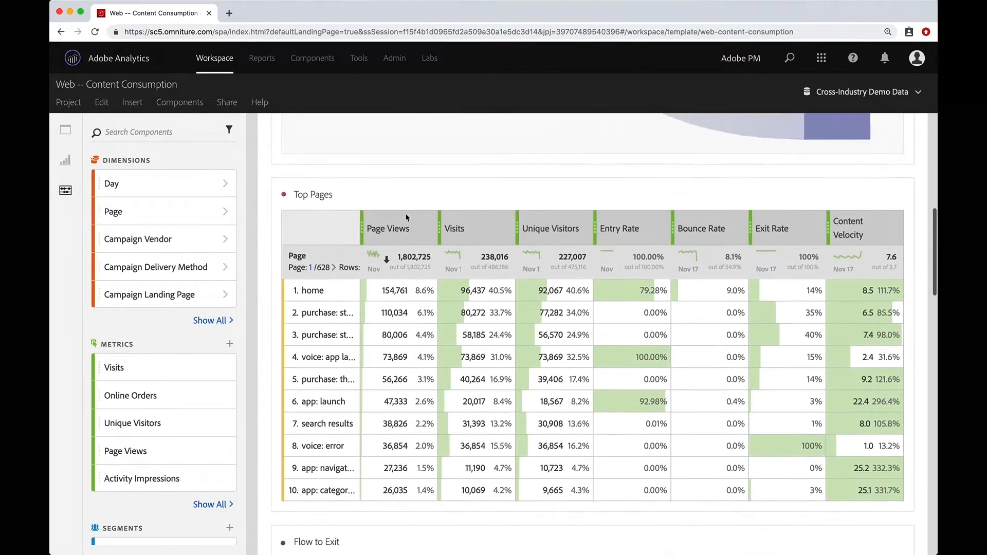
pyautogui.scroll(-3)
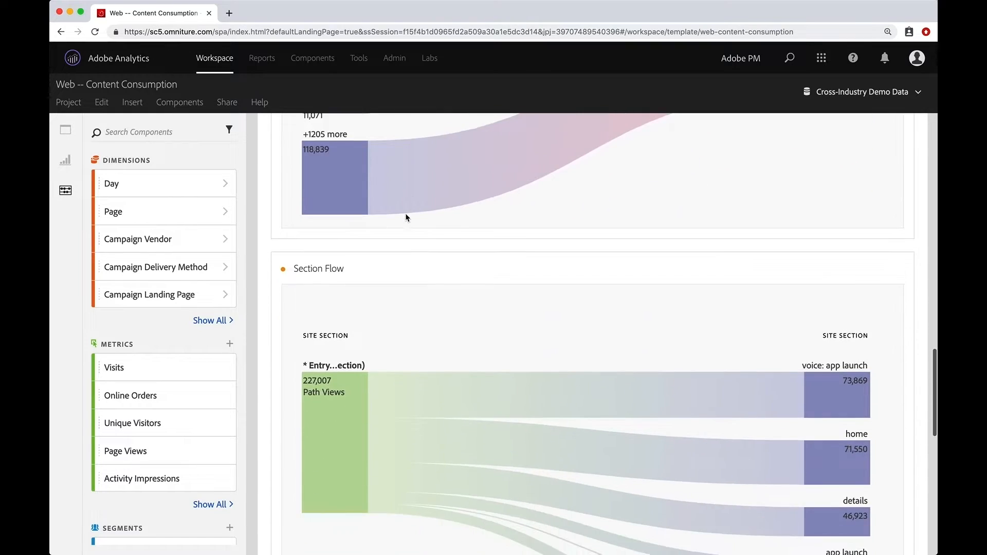
pyautogui.scroll(-3)
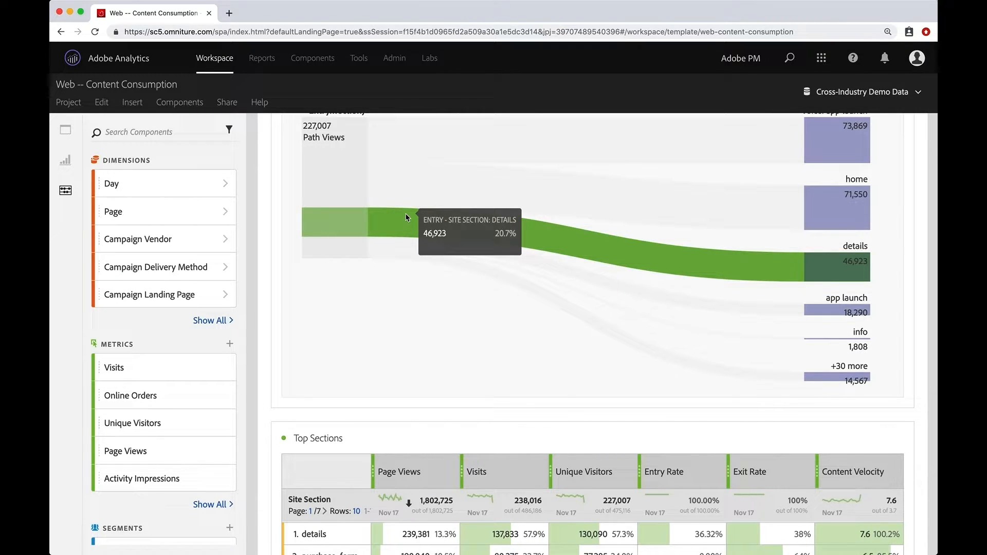
pyautogui.scroll(-3)
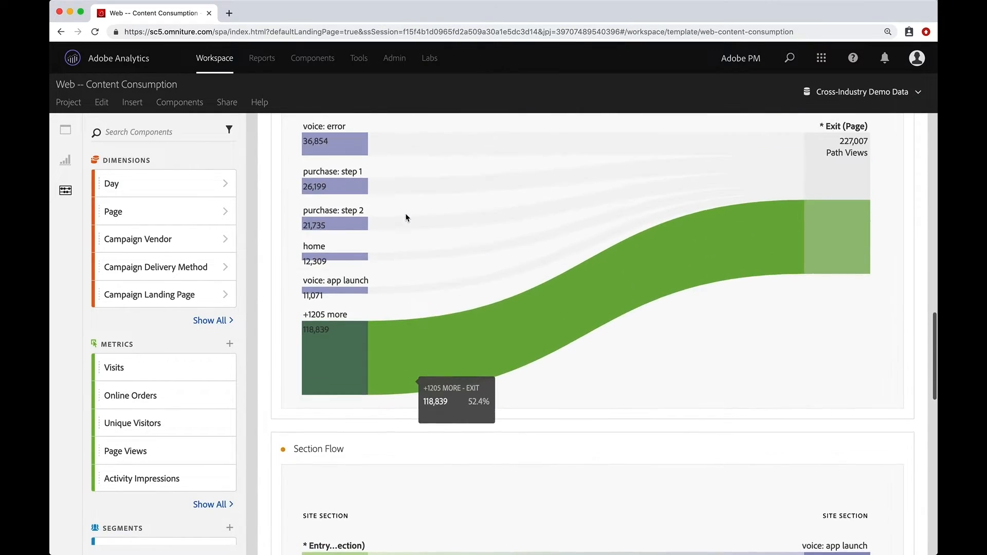
pyautogui.scroll(3)
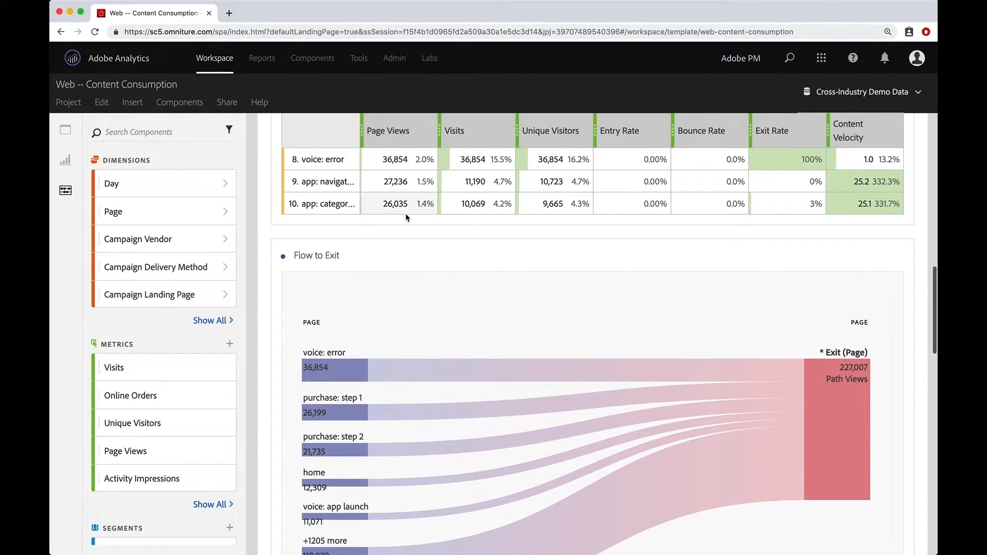
pyautogui.scroll(-3)
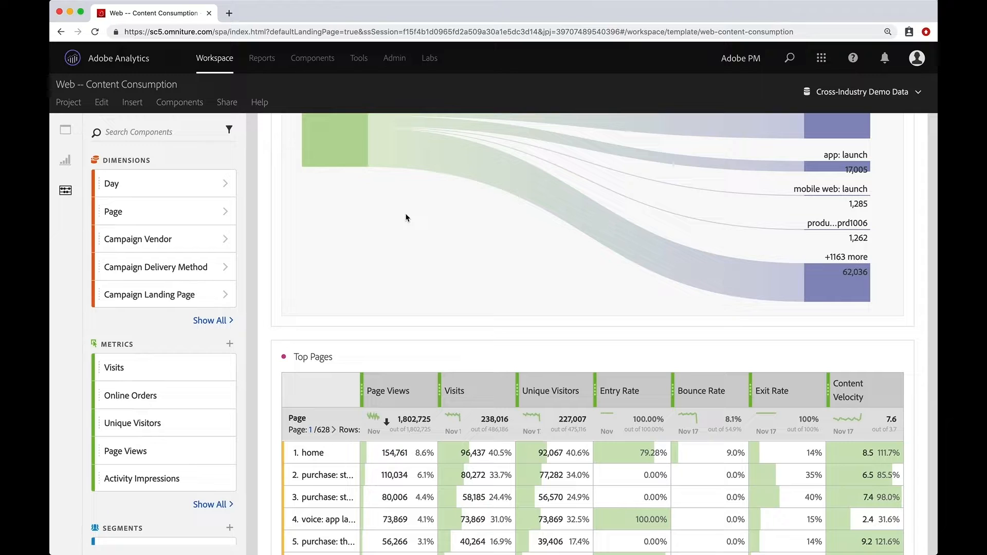
pyautogui.moveTo(451, 353)
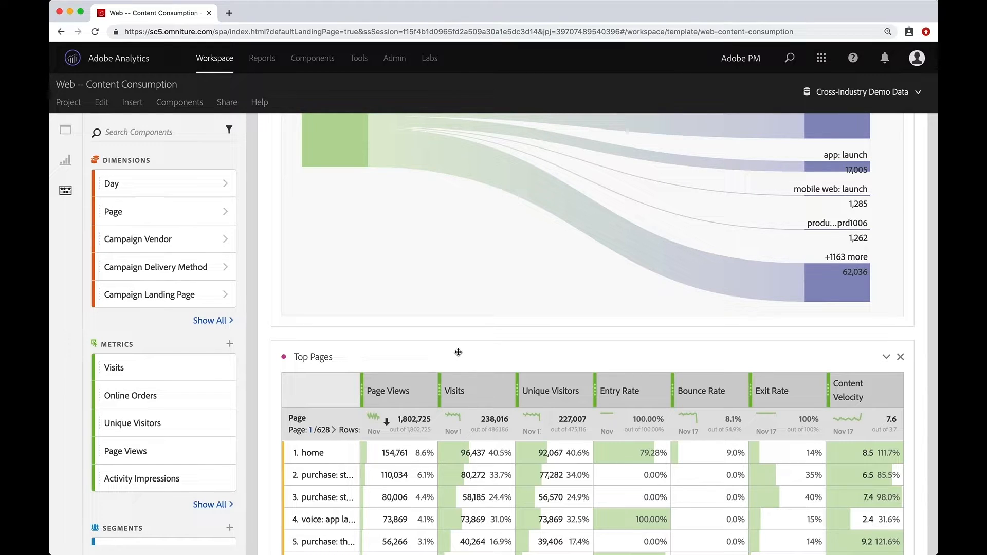
pyautogui.moveTo(399, 309)
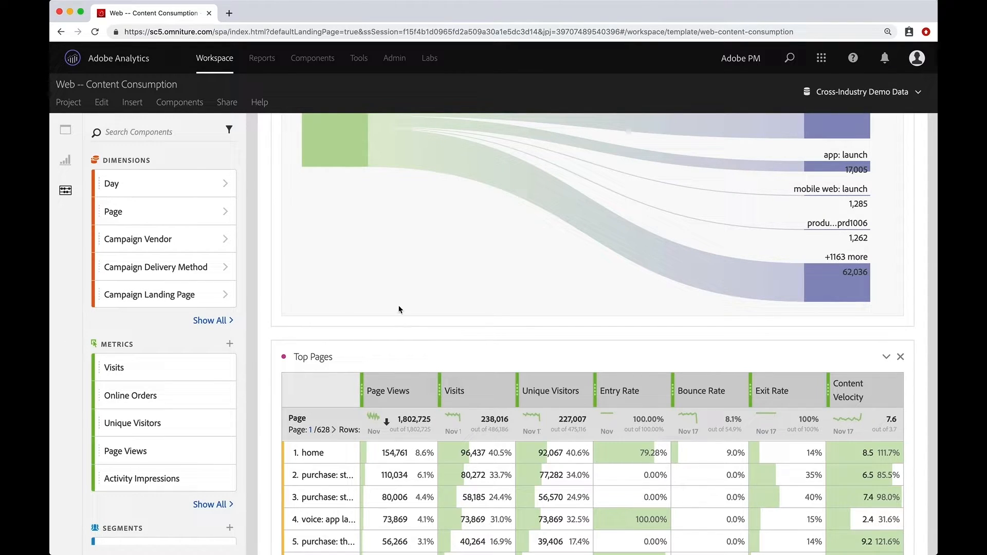
# - Save the Content Consumption project as 'My Content Consumption Project'
pyautogui.click(68, 102)
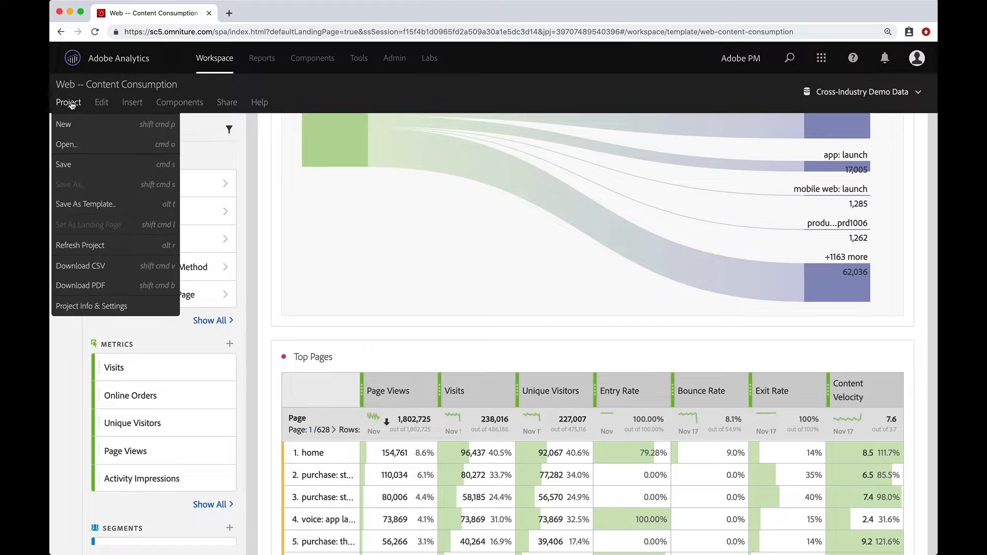
pyautogui.click(63, 165)
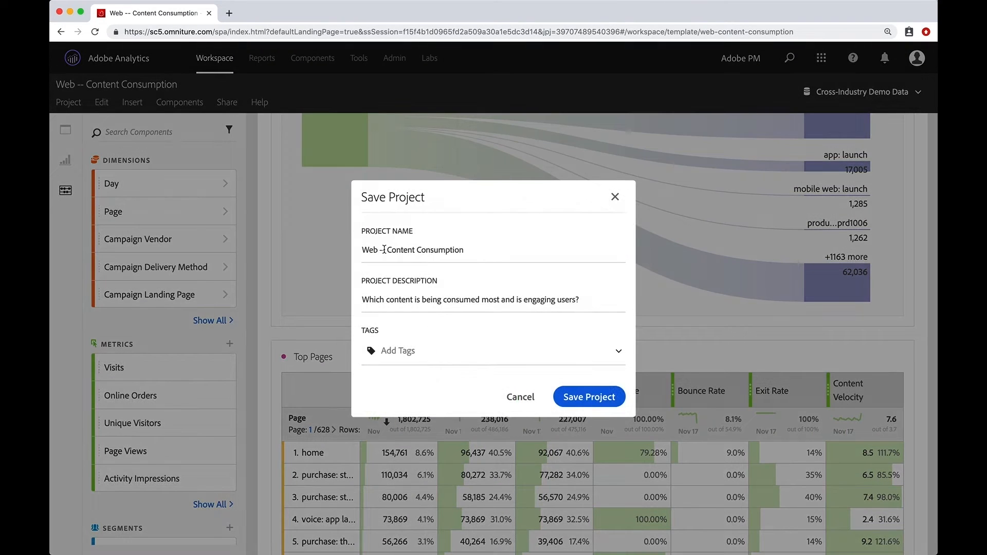
pyautogui.doubleClick(371, 250)
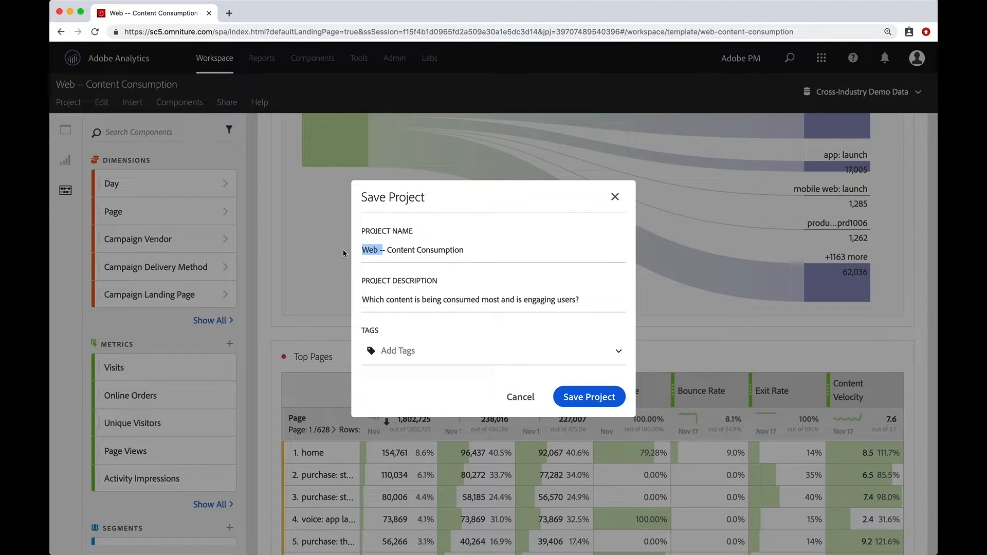
pyautogui.write('My')
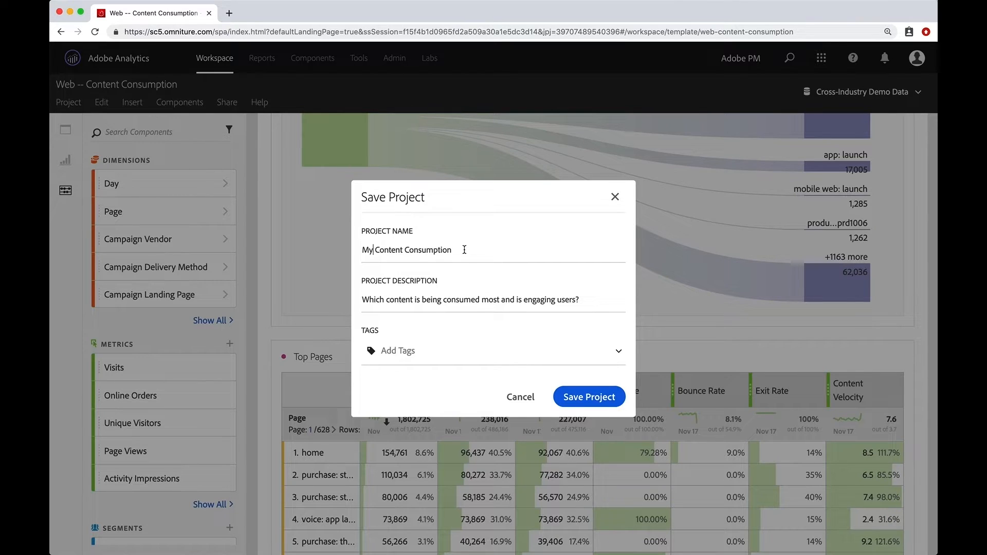
pyautogui.click(588, 397)
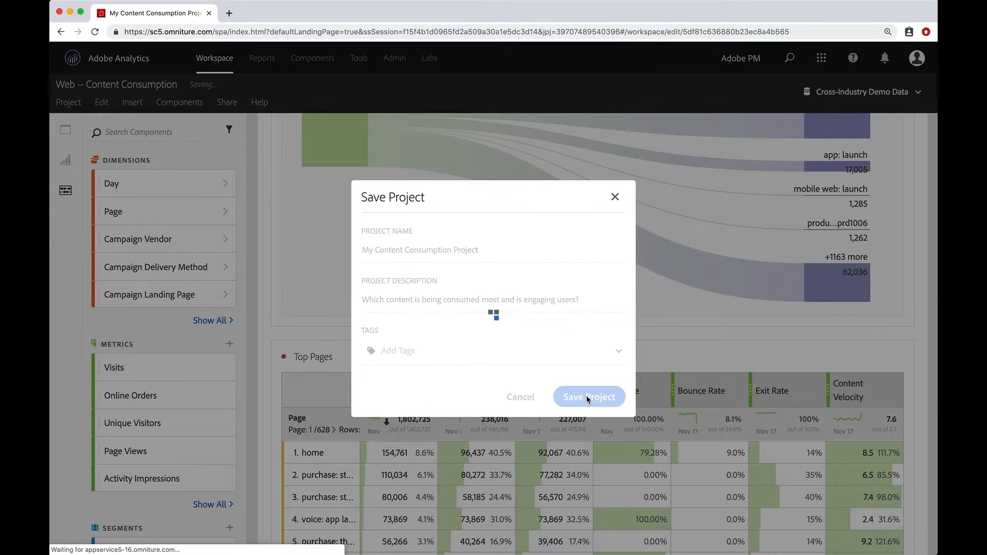
pyautogui.click(589, 398)
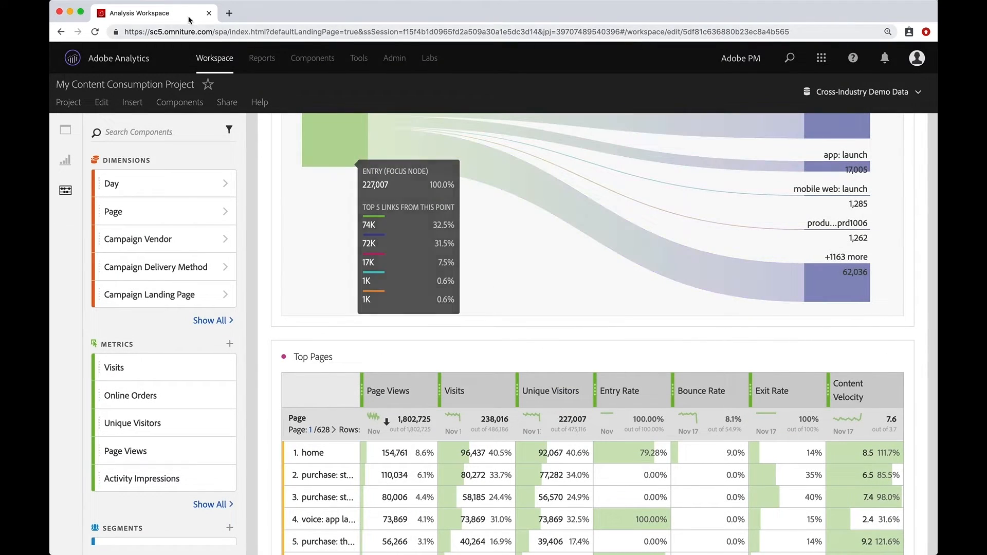
# - Duplicate the My Content Consumption Project browser tab into a second tab
pyautogui.rightClick(154, 13)
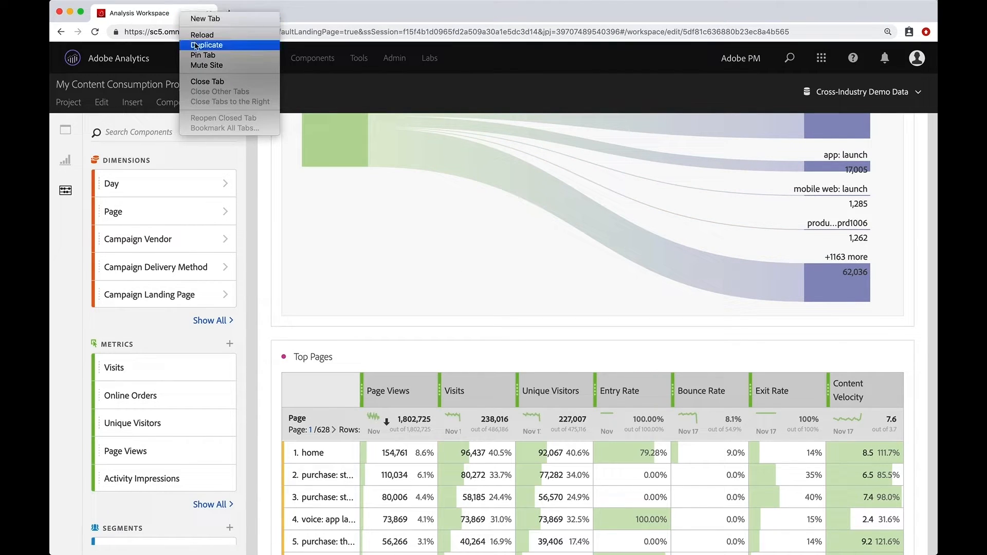
pyautogui.click(206, 45)
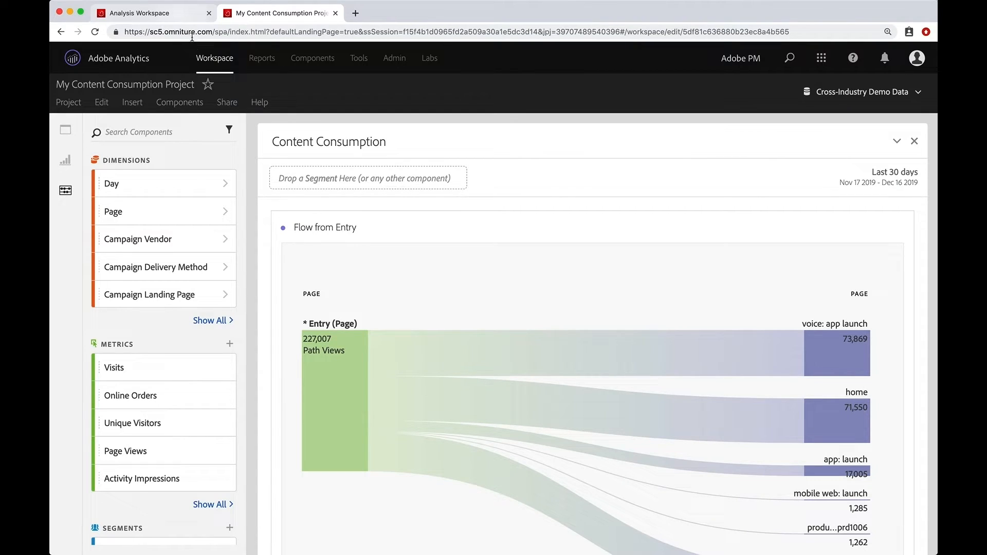
pyautogui.moveTo(181, 12)
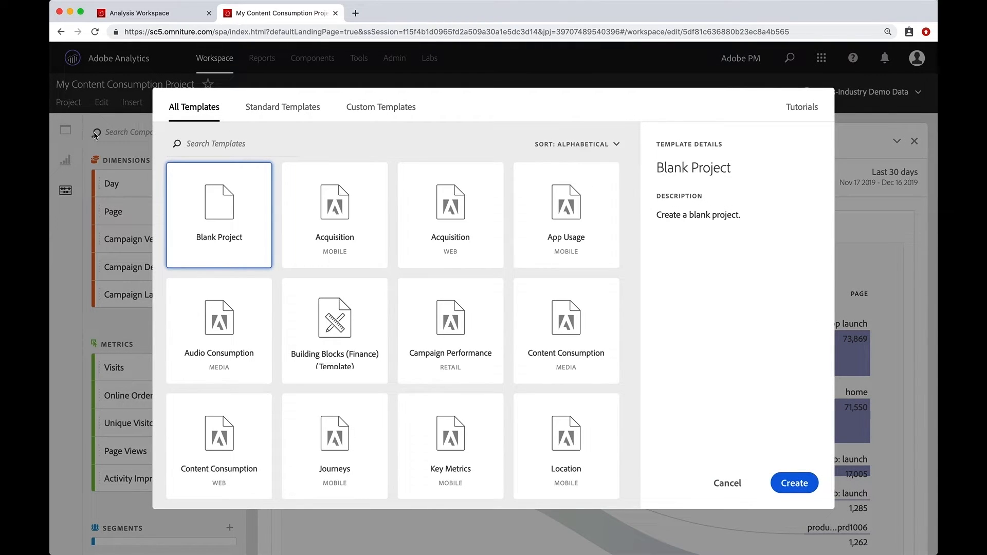
# - Create a project from the Acquisition (Web) template in the second tab
pyautogui.click(451, 215)
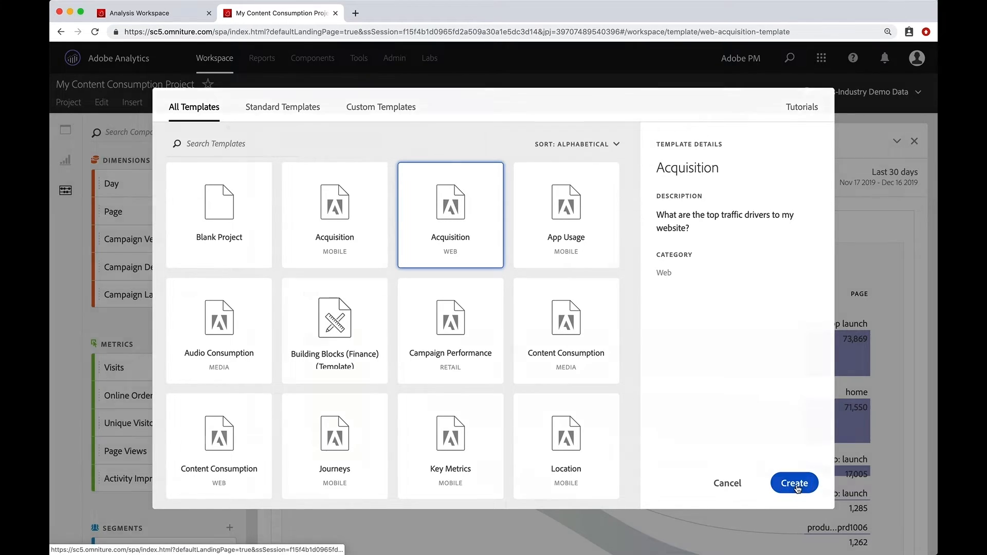
pyautogui.click(794, 483)
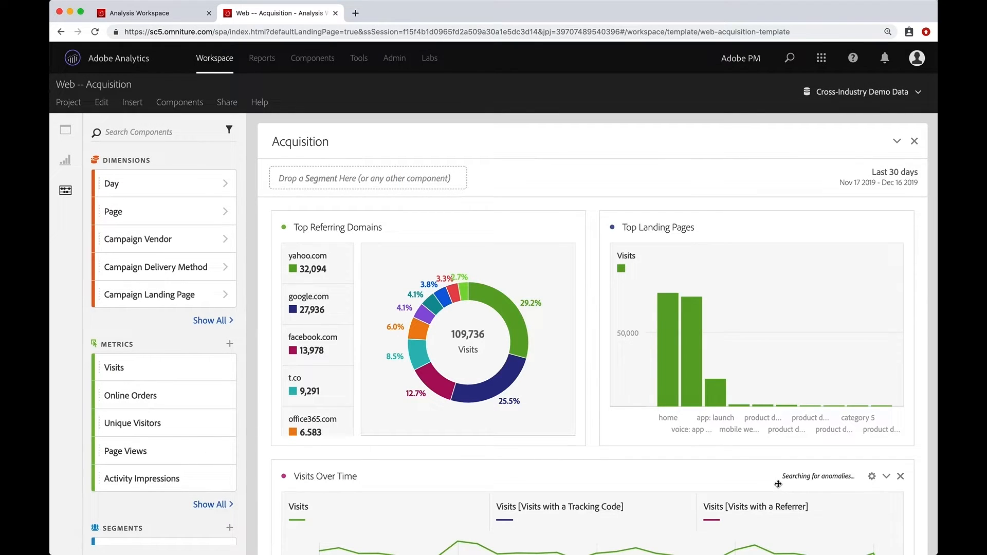
pyautogui.moveTo(423, 222)
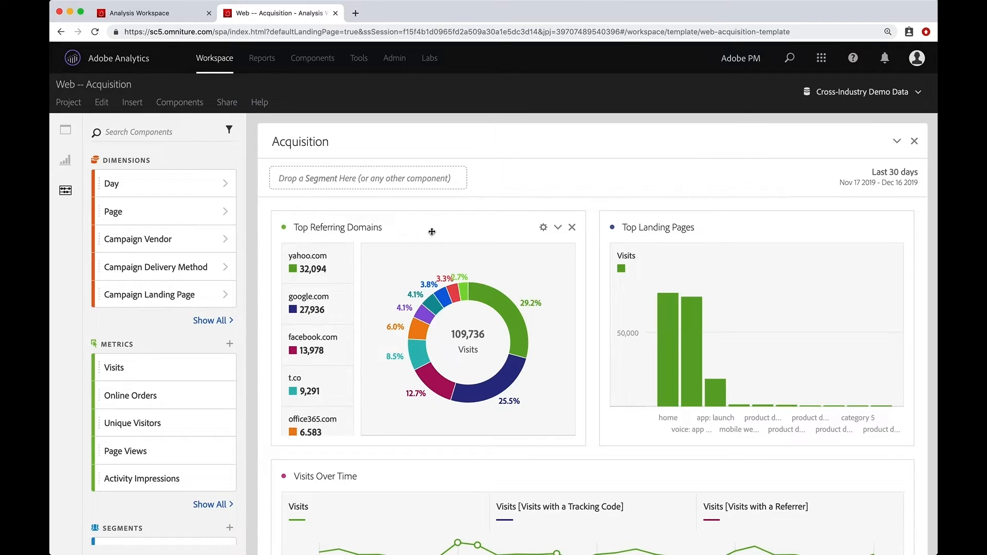
pyautogui.moveTo(419, 227)
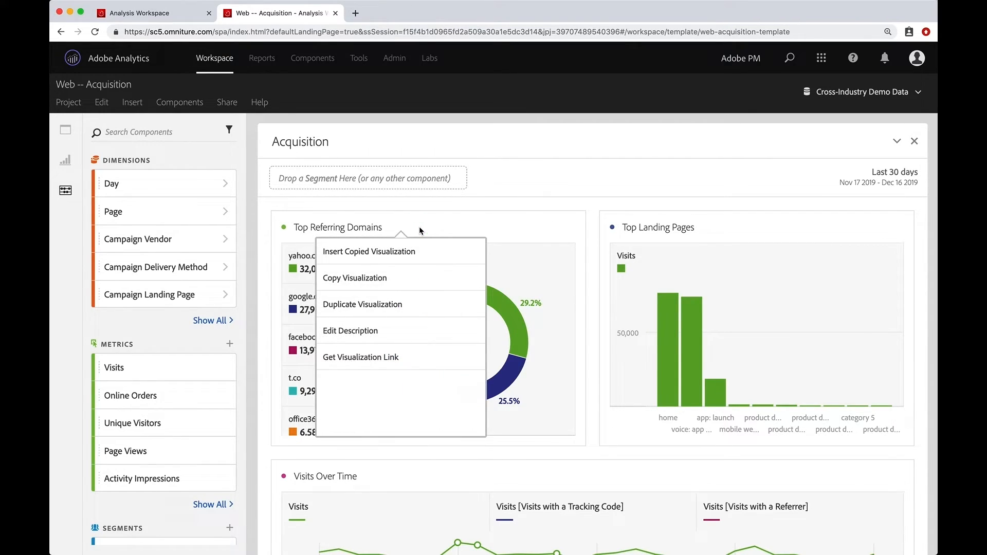
pyautogui.moveTo(381, 283)
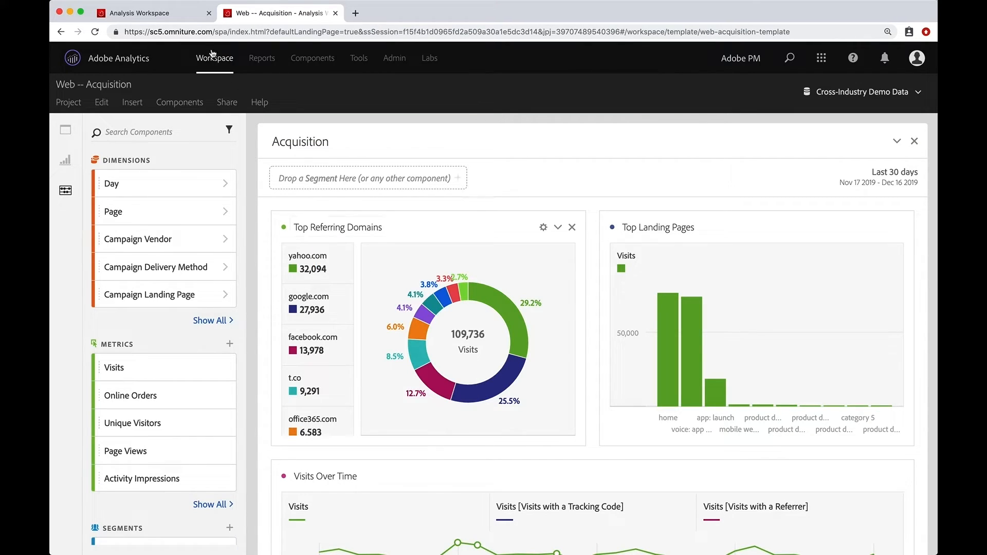
# - Paste the copied Top Referring Domains donut below Top Sections in the first tab's project
pyautogui.click(148, 12)
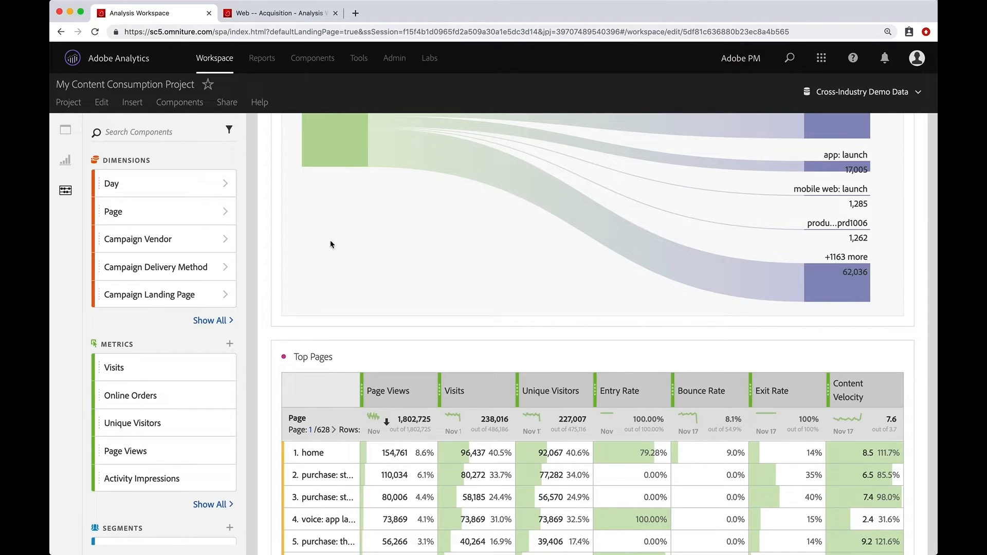
pyautogui.scroll(-3)
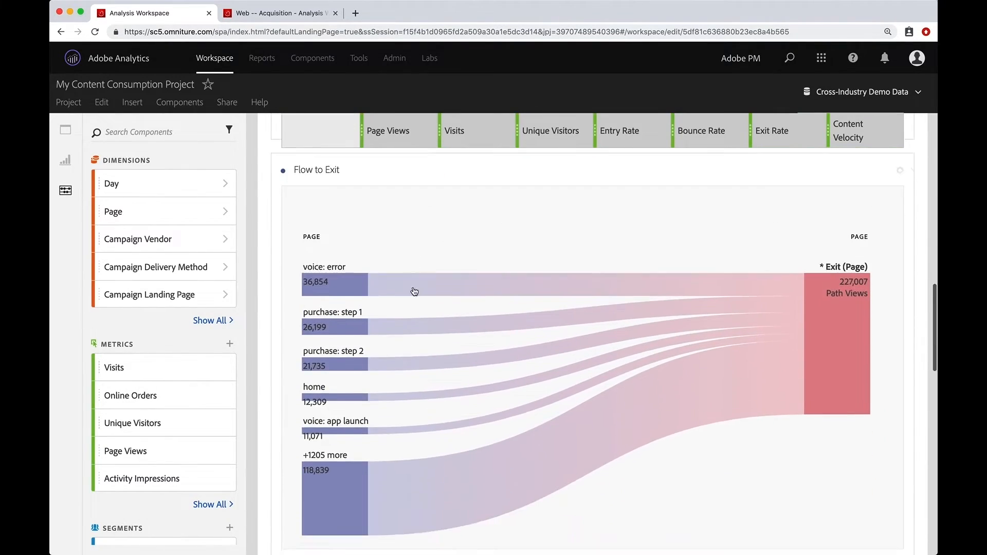
pyautogui.scroll(-3)
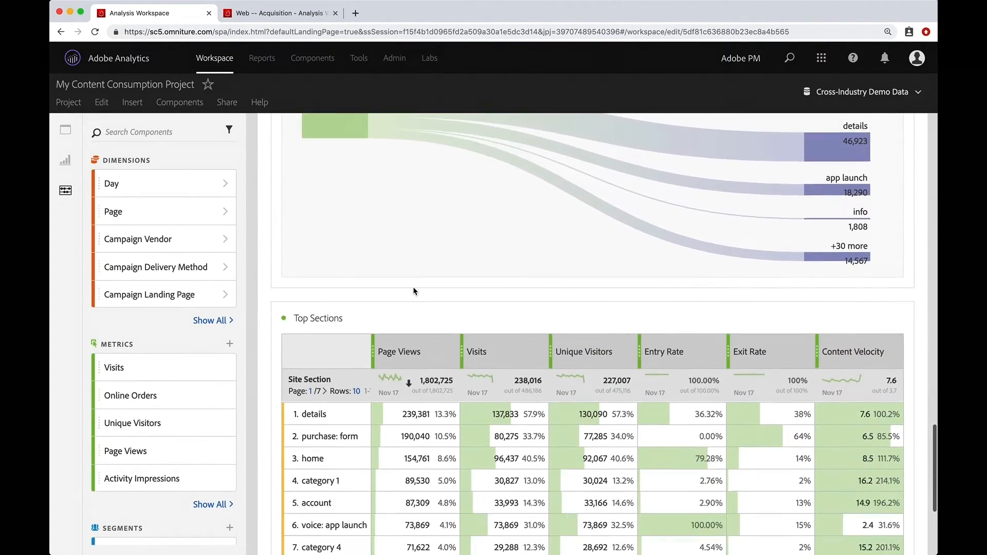
pyautogui.scroll(-3)
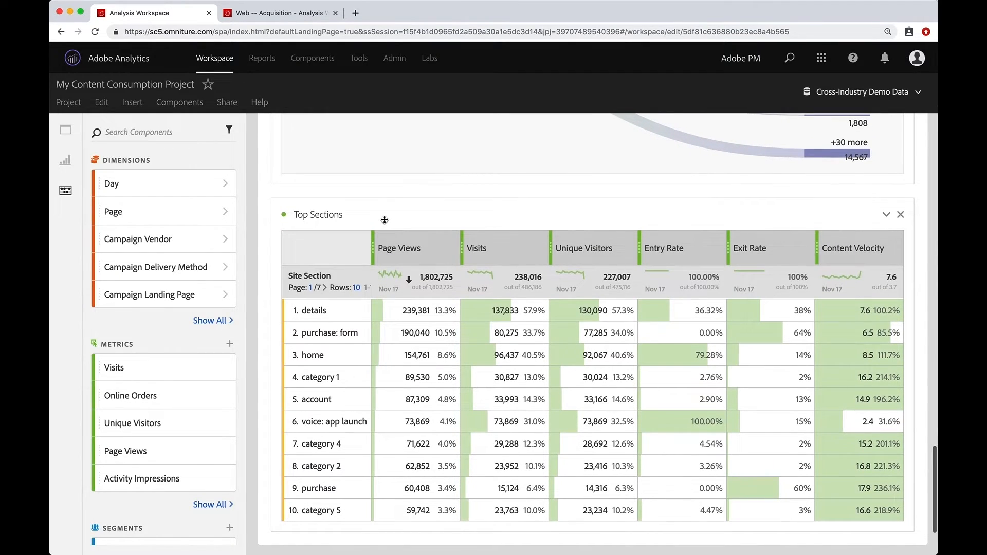
pyautogui.rightClick(385, 220)
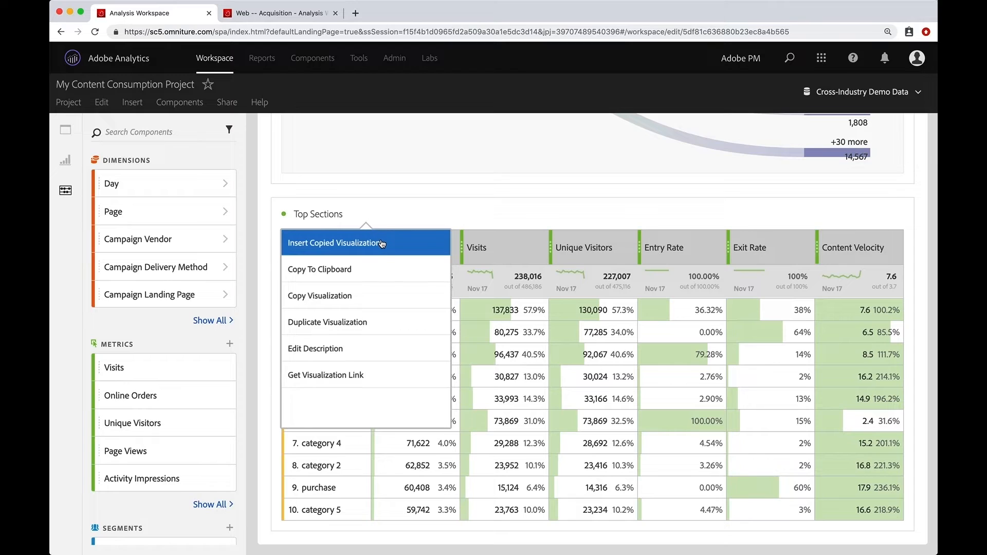
pyautogui.click(337, 244)
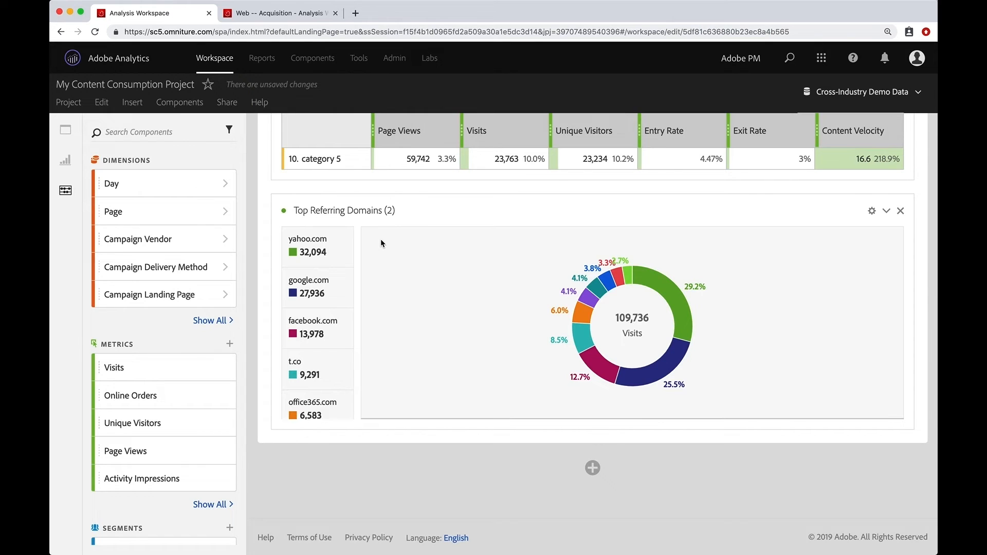
pyautogui.moveTo(426, 253)
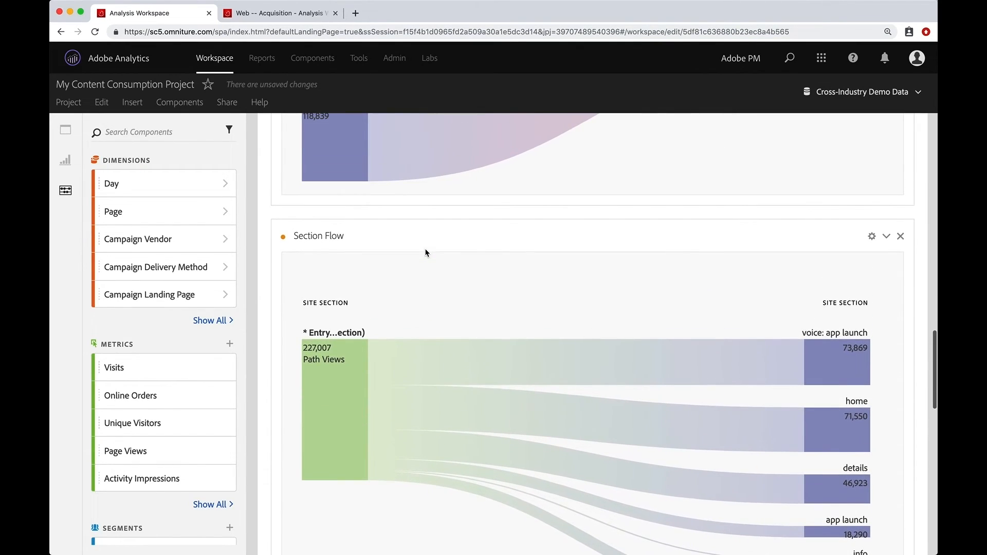
pyautogui.moveTo(901, 245)
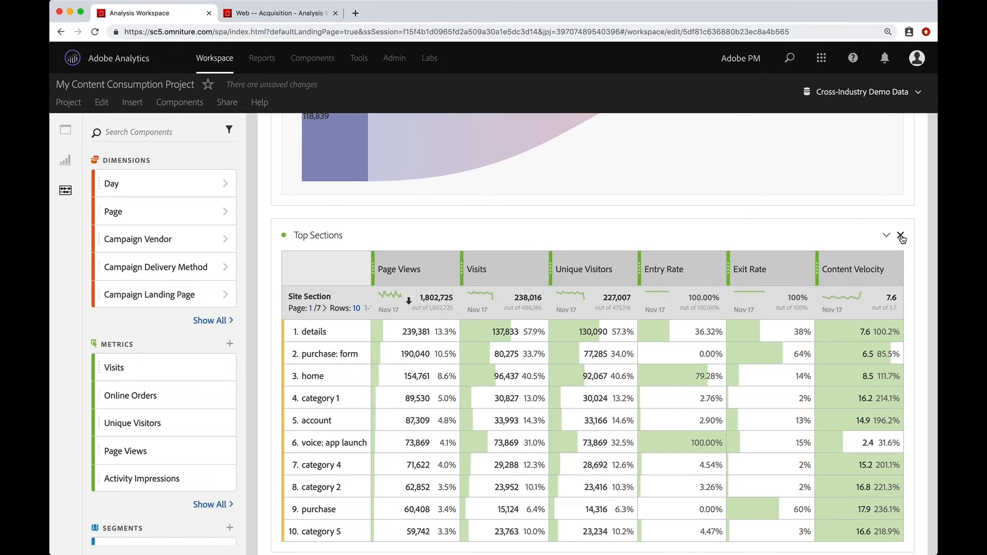
pyautogui.moveTo(769, 236)
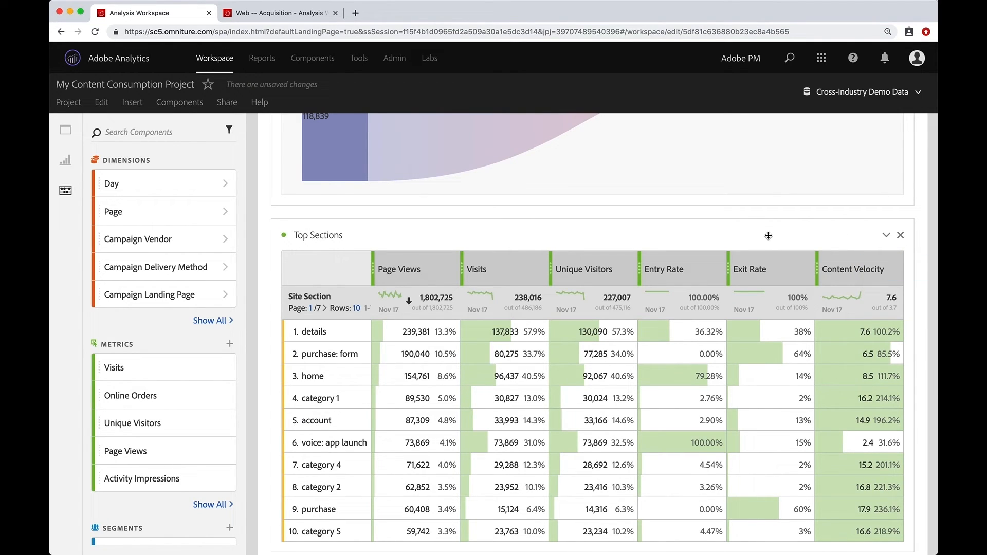